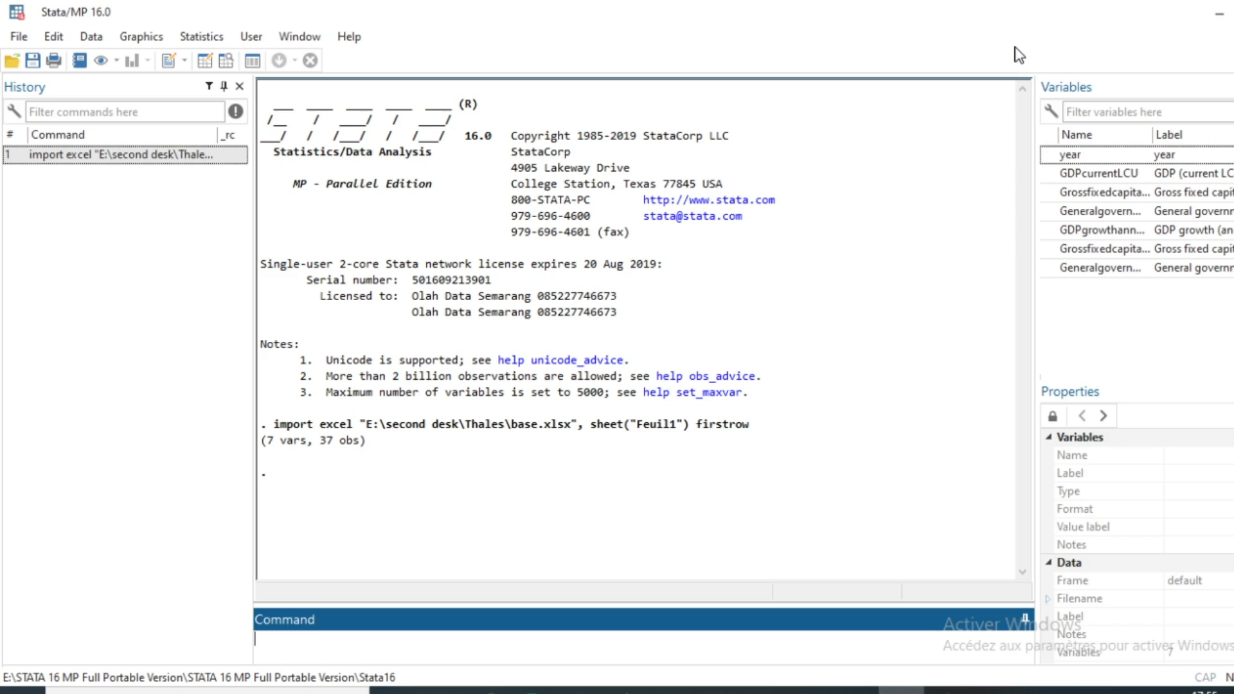
pyautogui.moveTo(895, 75)
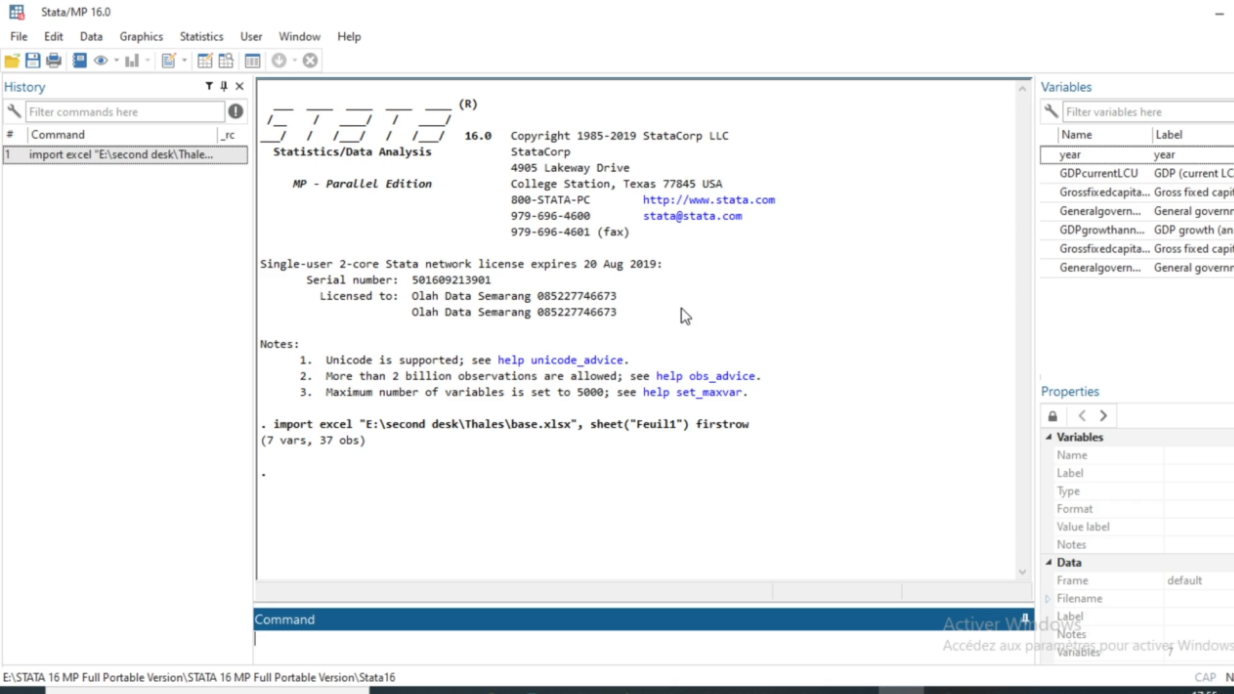
pyautogui.moveTo(605, 281)
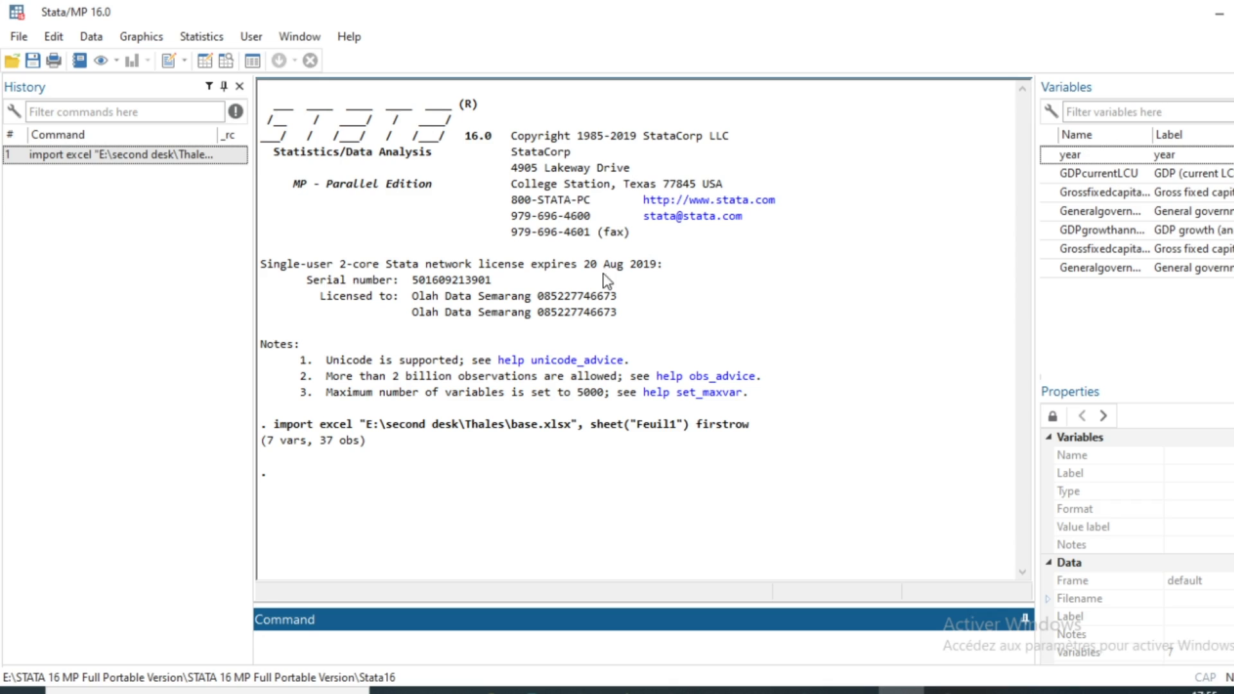
pyautogui.moveTo(1057, 224)
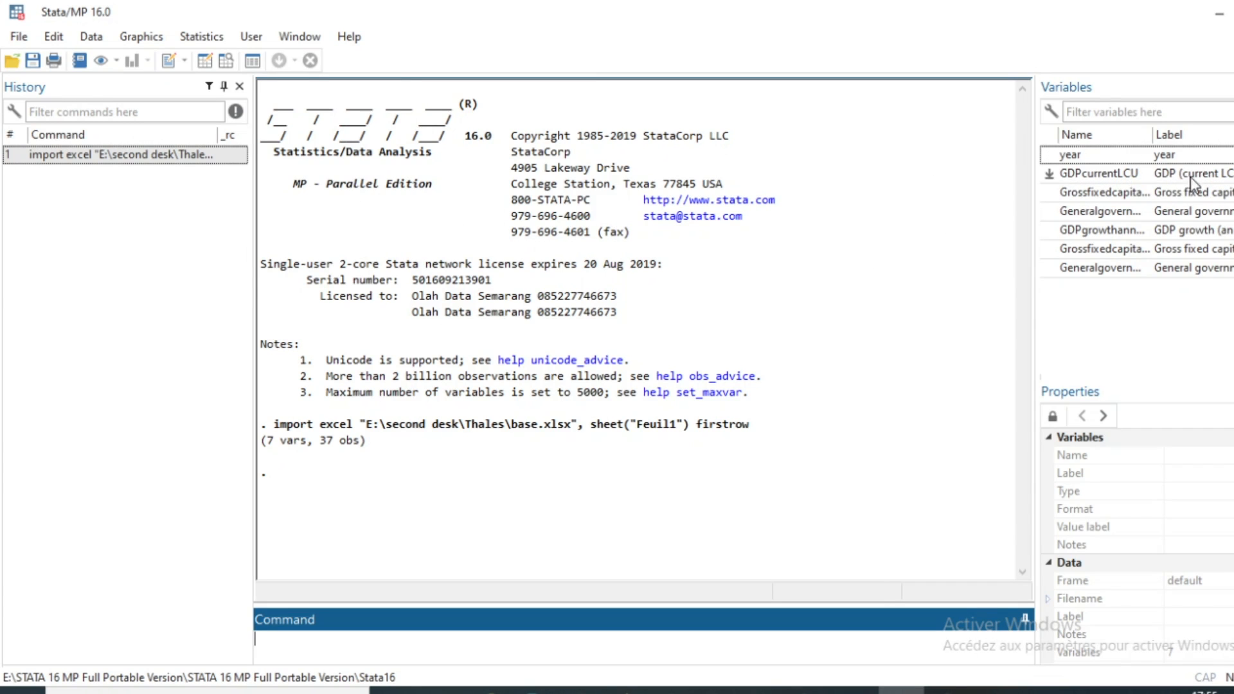
pyautogui.moveTo(1127, 177)
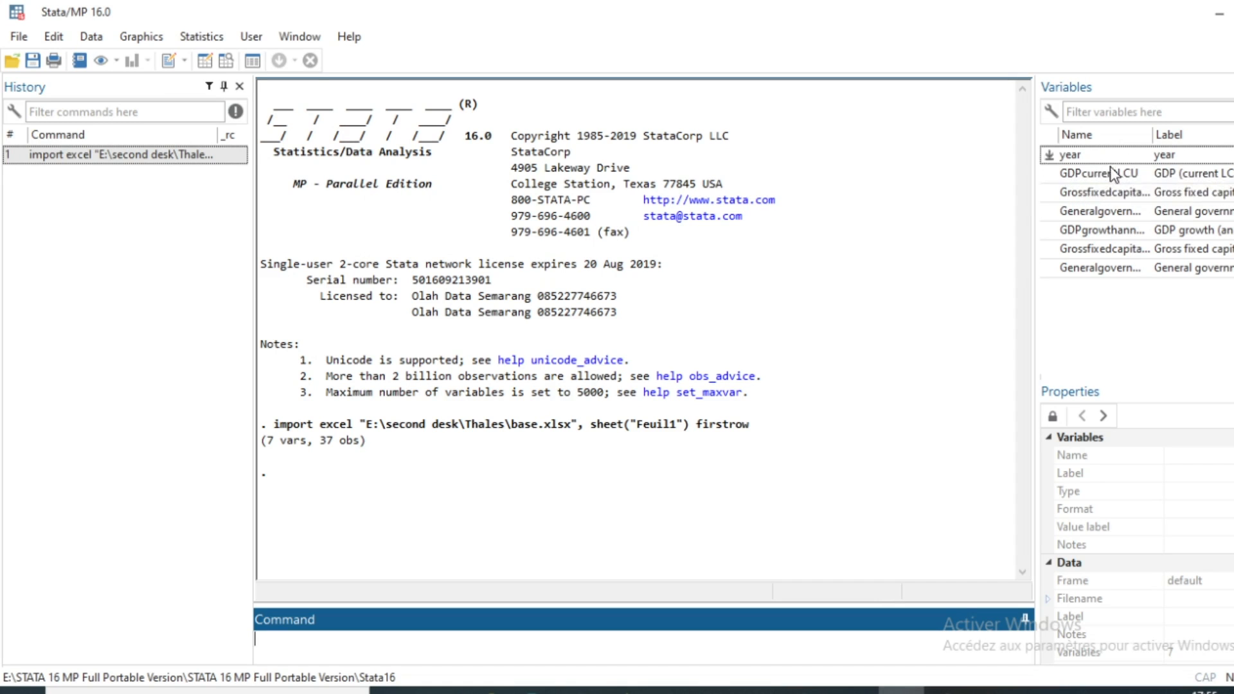
# Build 'reg GDPcurrentLCU' with gross fixed capital formation and government consumption as regressors from the Variables pane
pyautogui.click(1102, 191)
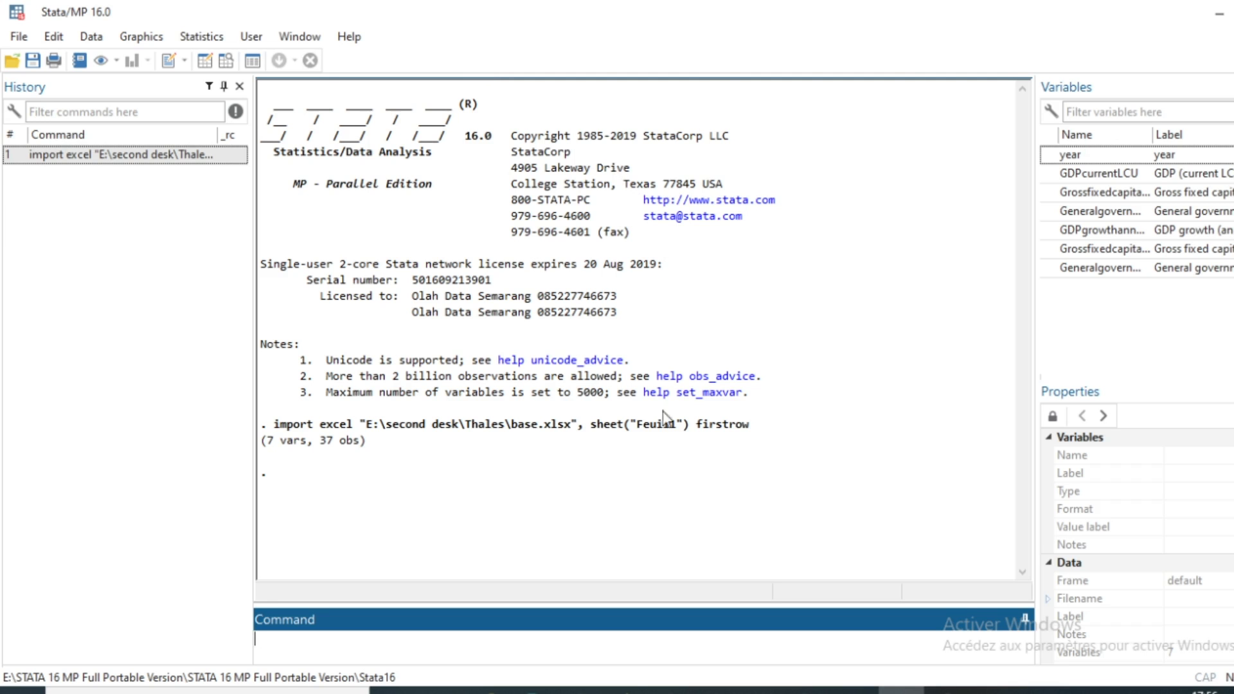
pyautogui.moveTo(735, 438)
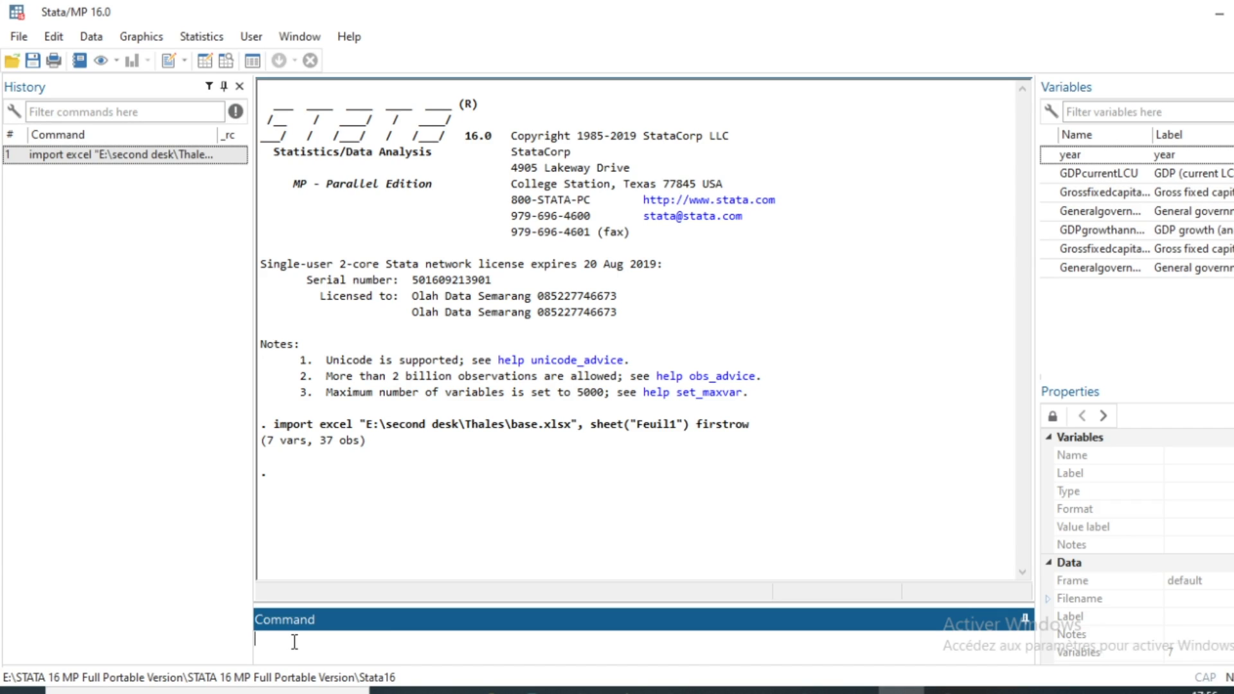
pyautogui.write('reg')
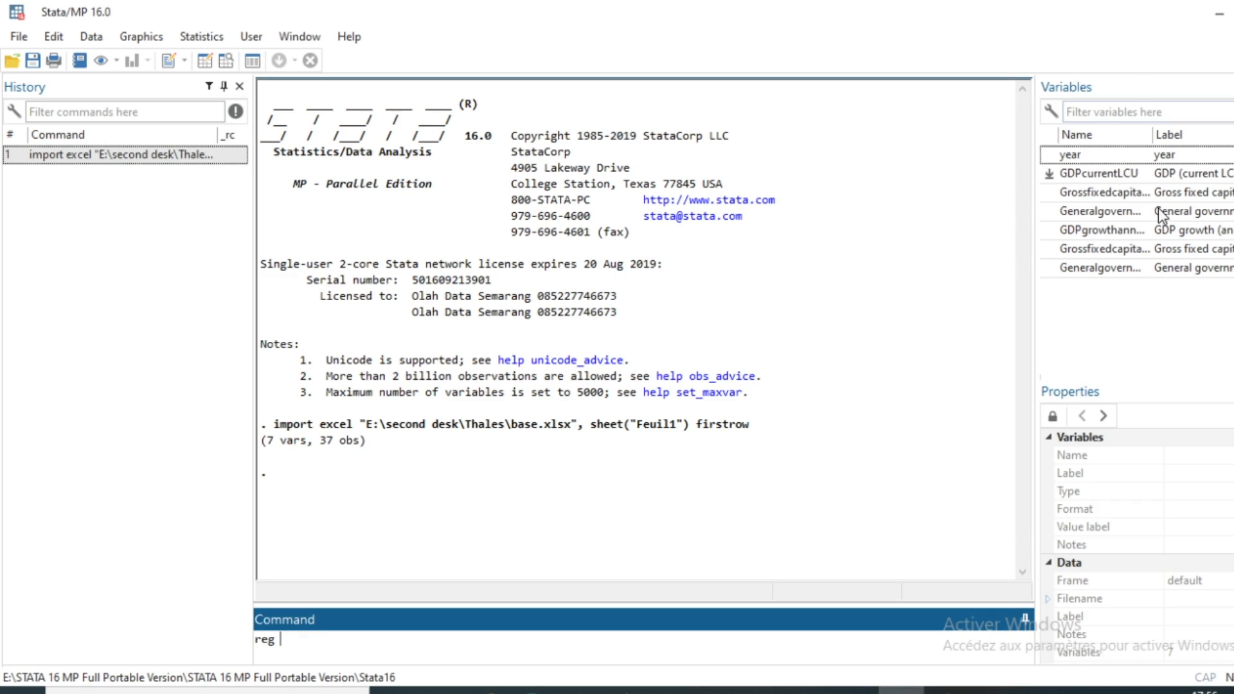
pyautogui.moveTo(1094, 185)
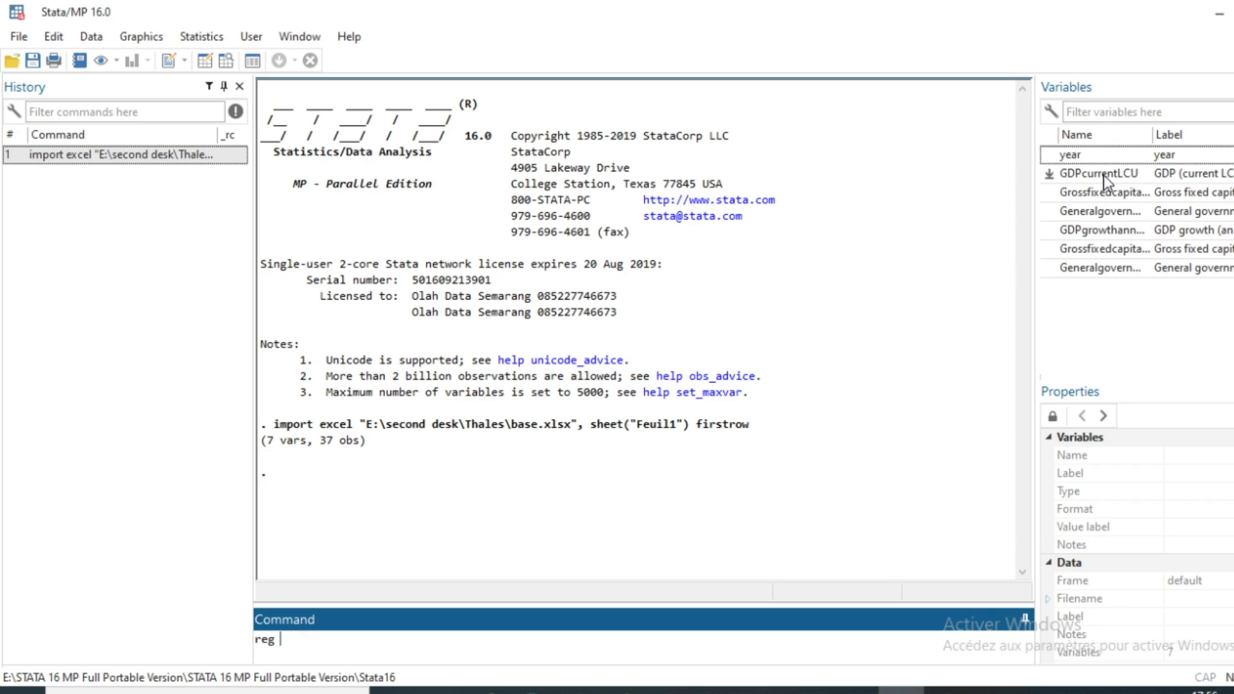
pyautogui.click(1099, 174)
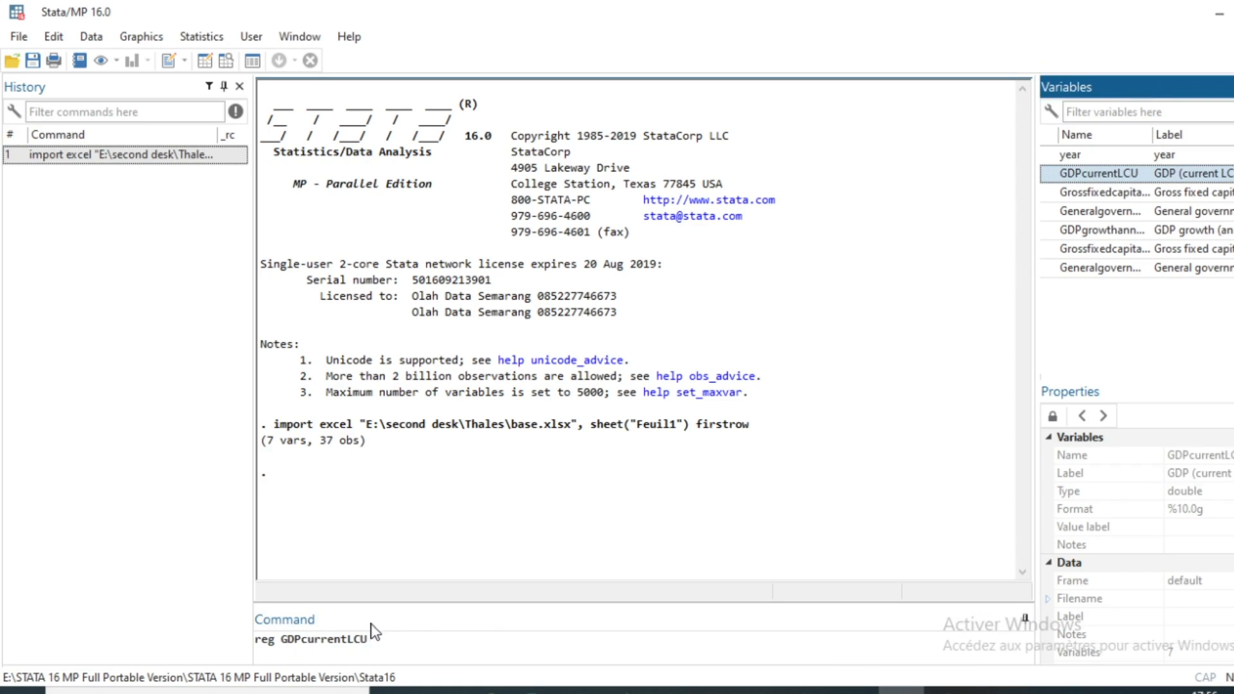
pyautogui.click(370, 638)
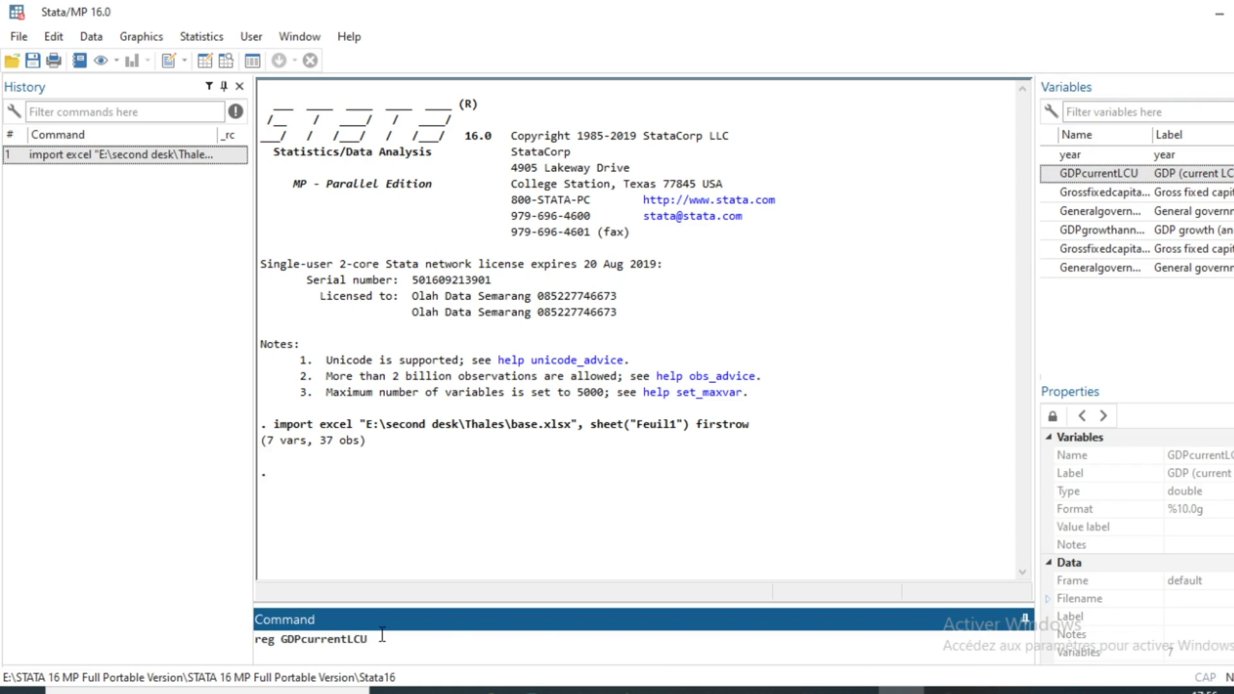
pyautogui.click(1109, 192)
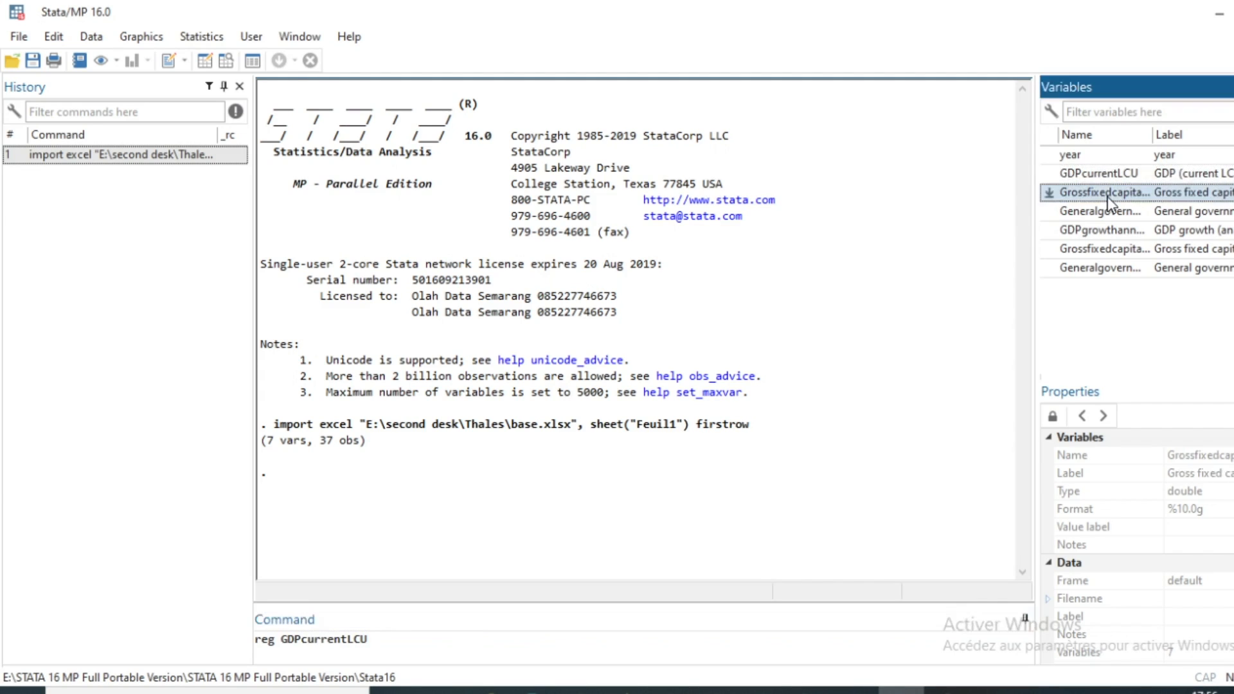
pyautogui.doubleClick(1134, 210)
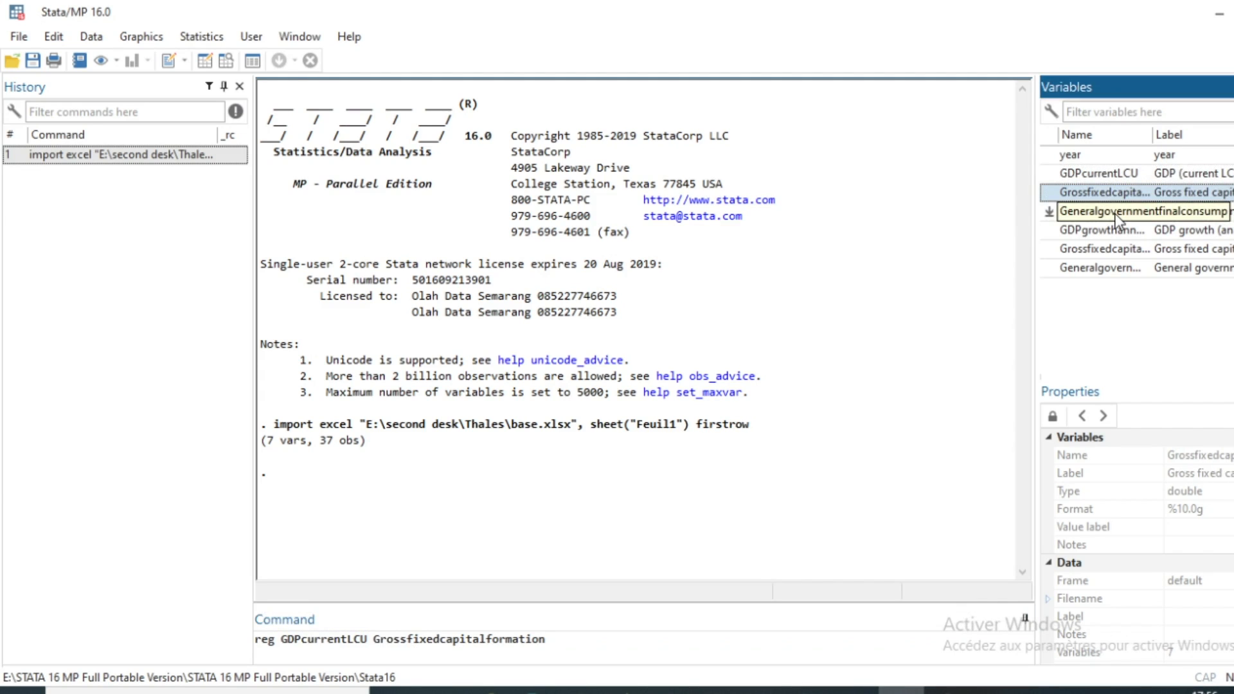
pyautogui.doubleClick(1134, 211)
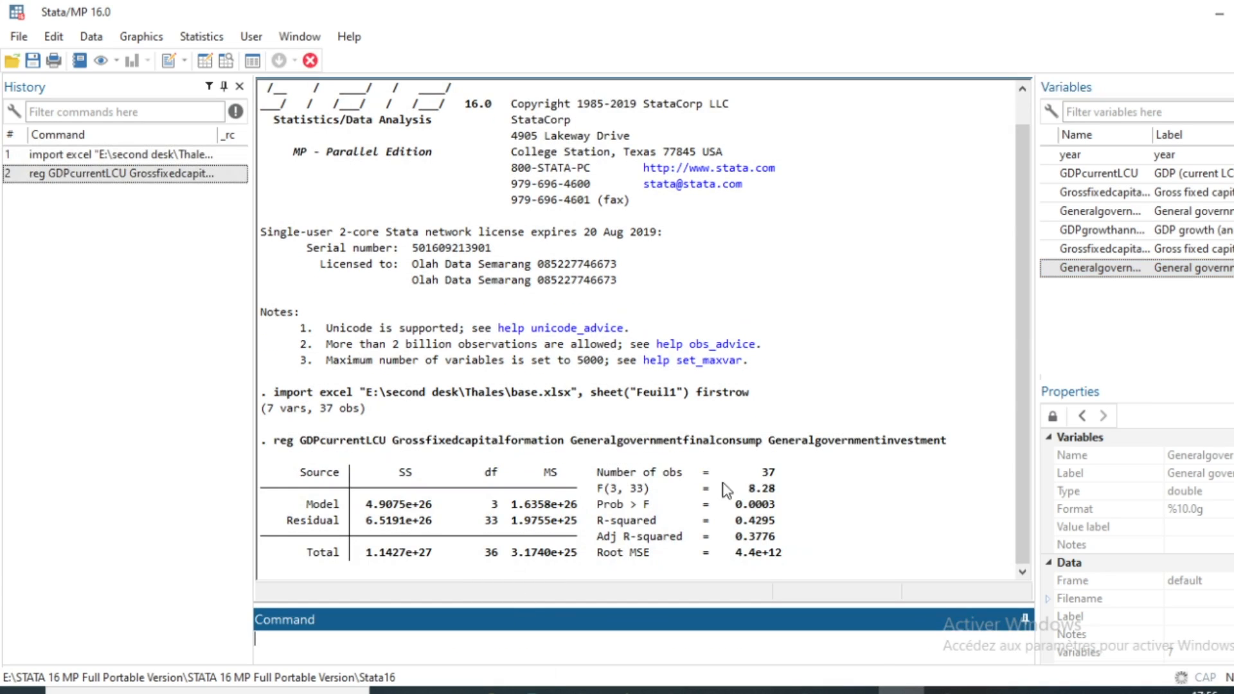
pyautogui.moveTo(704, 485)
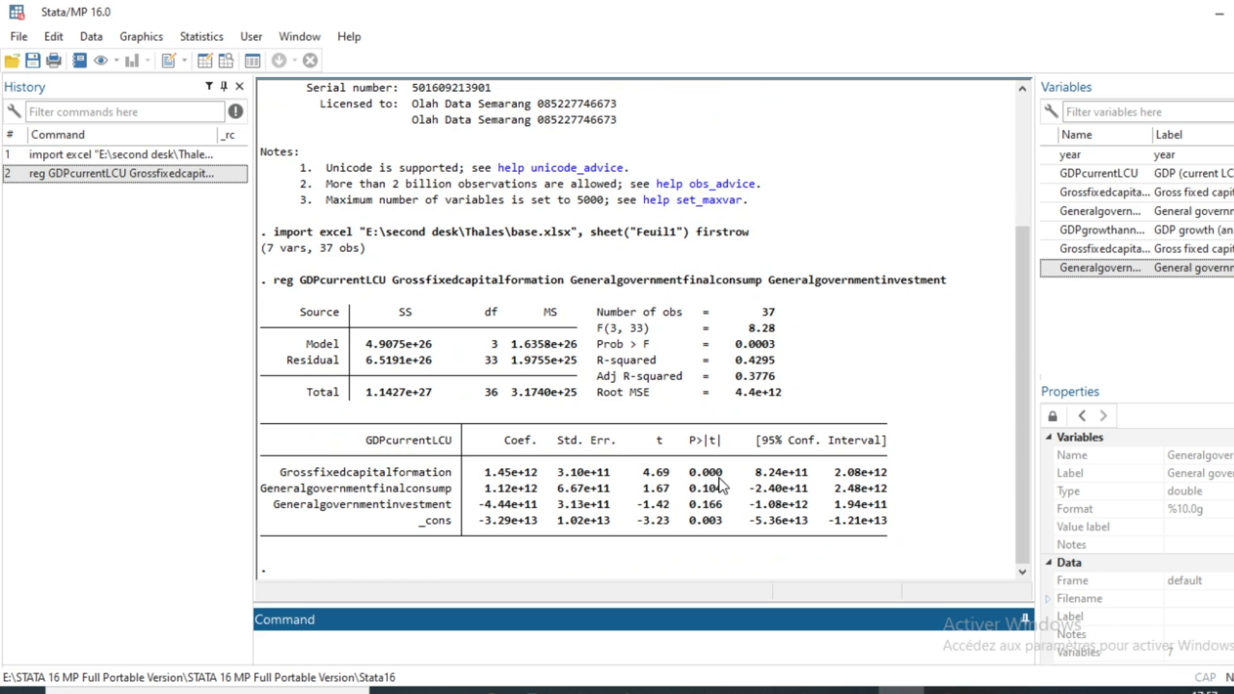
pyautogui.moveTo(718, 494)
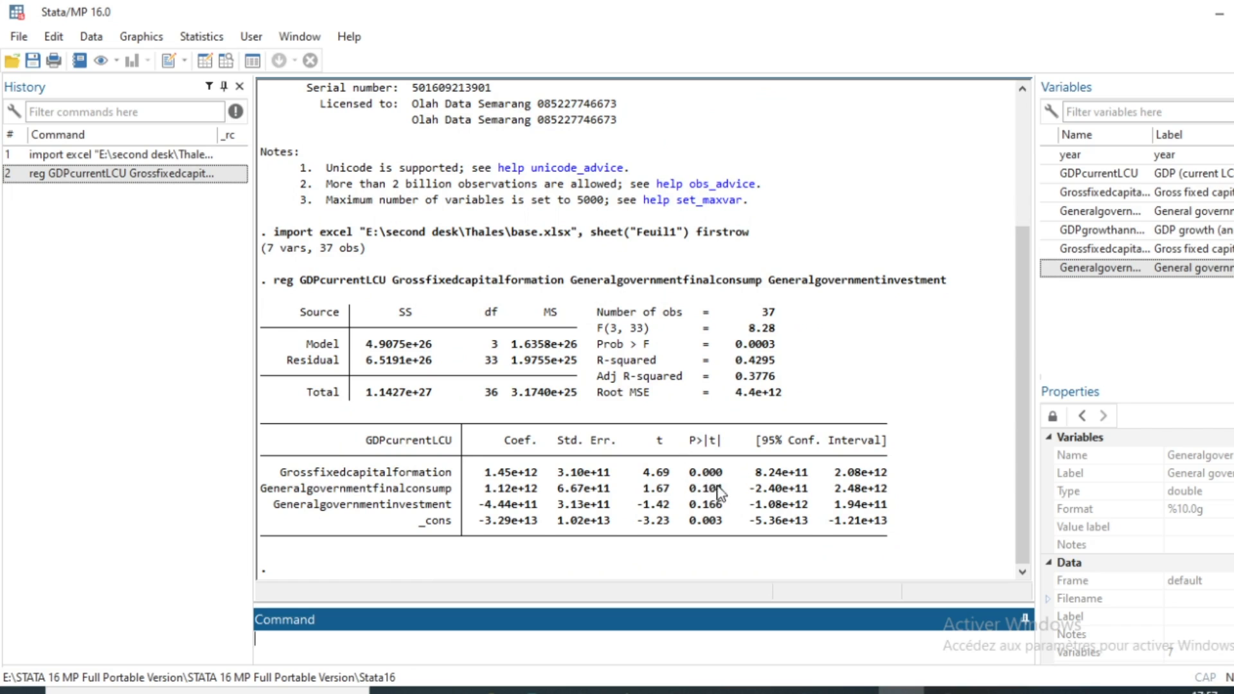
pyautogui.moveTo(673, 398)
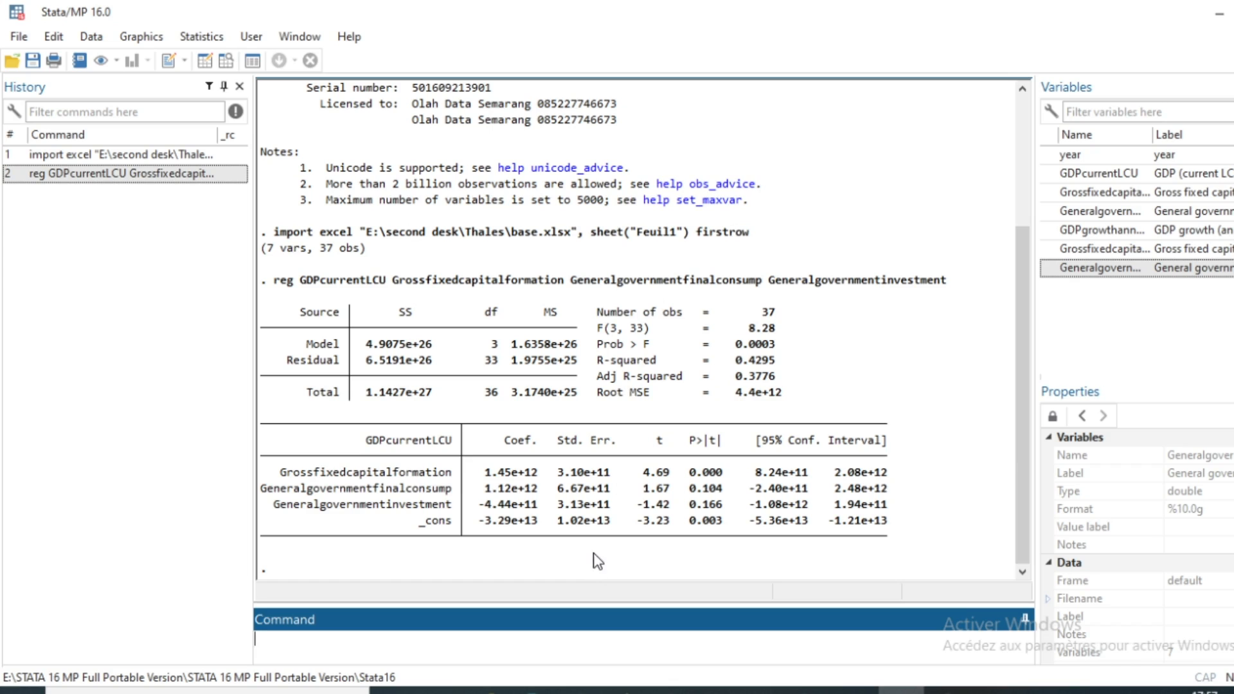
pyautogui.moveTo(707, 441)
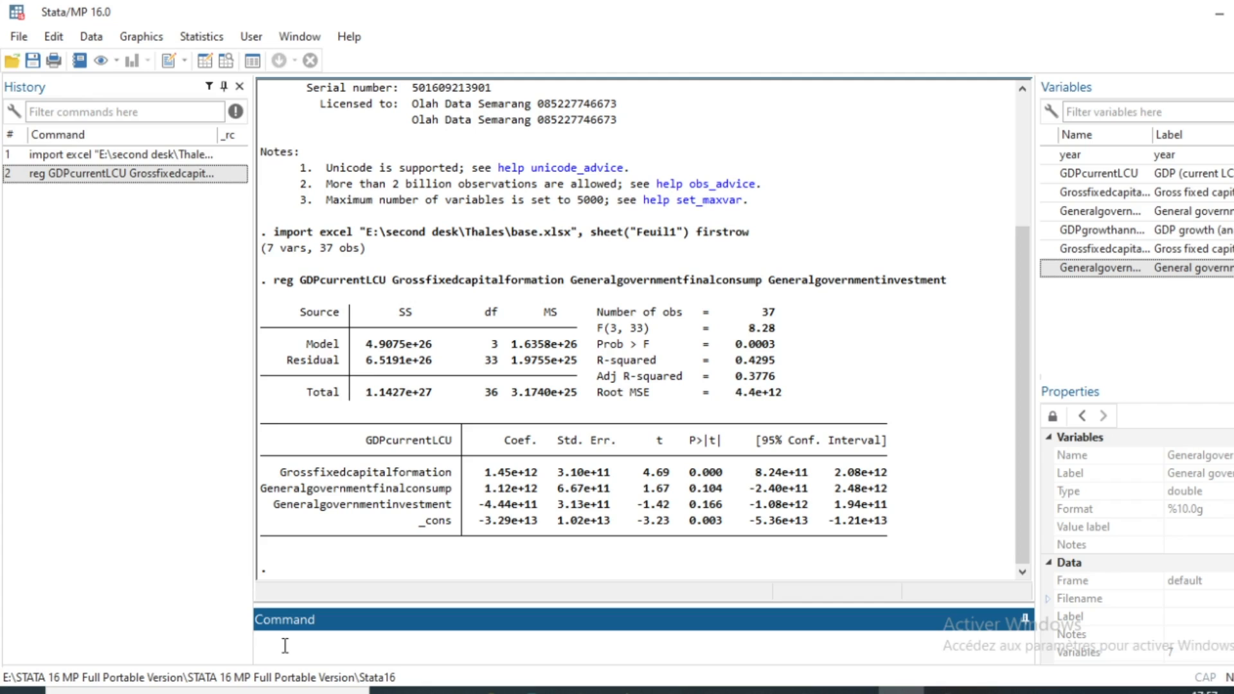
# Run 'predict residual_terms, r' to store the regression residuals as residual_terms
pyautogui.write('pre')
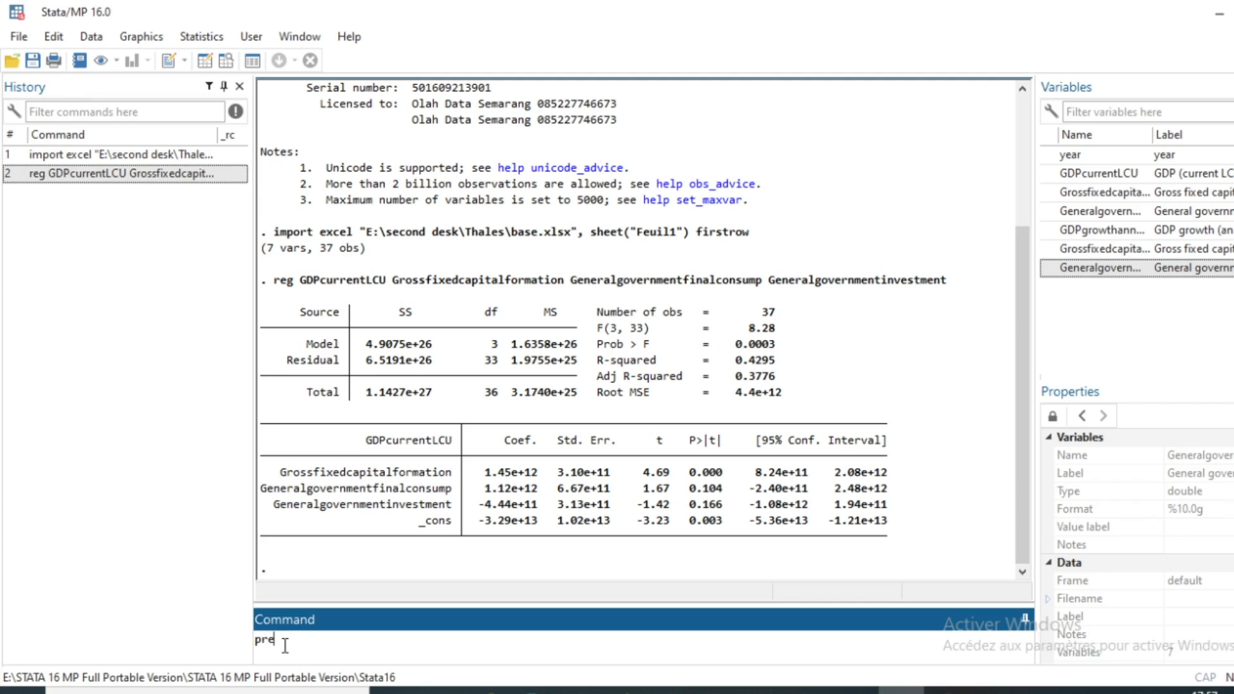
pyautogui.write('dict')
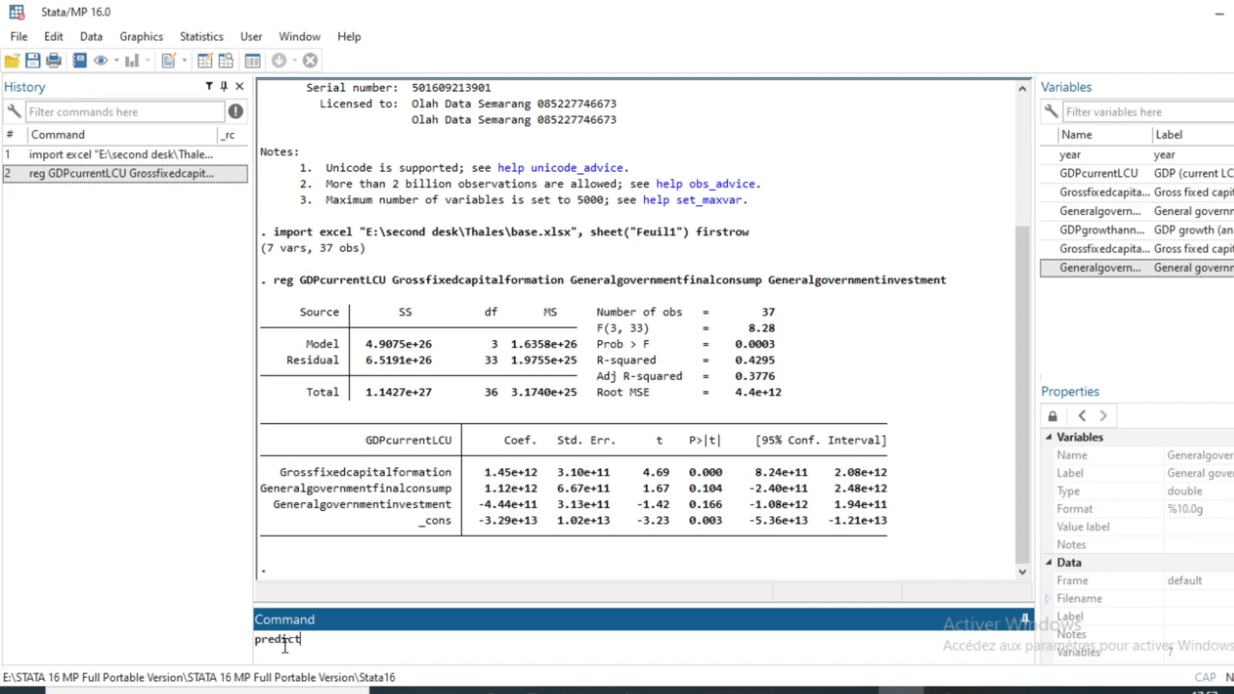
pyautogui.write('" "')
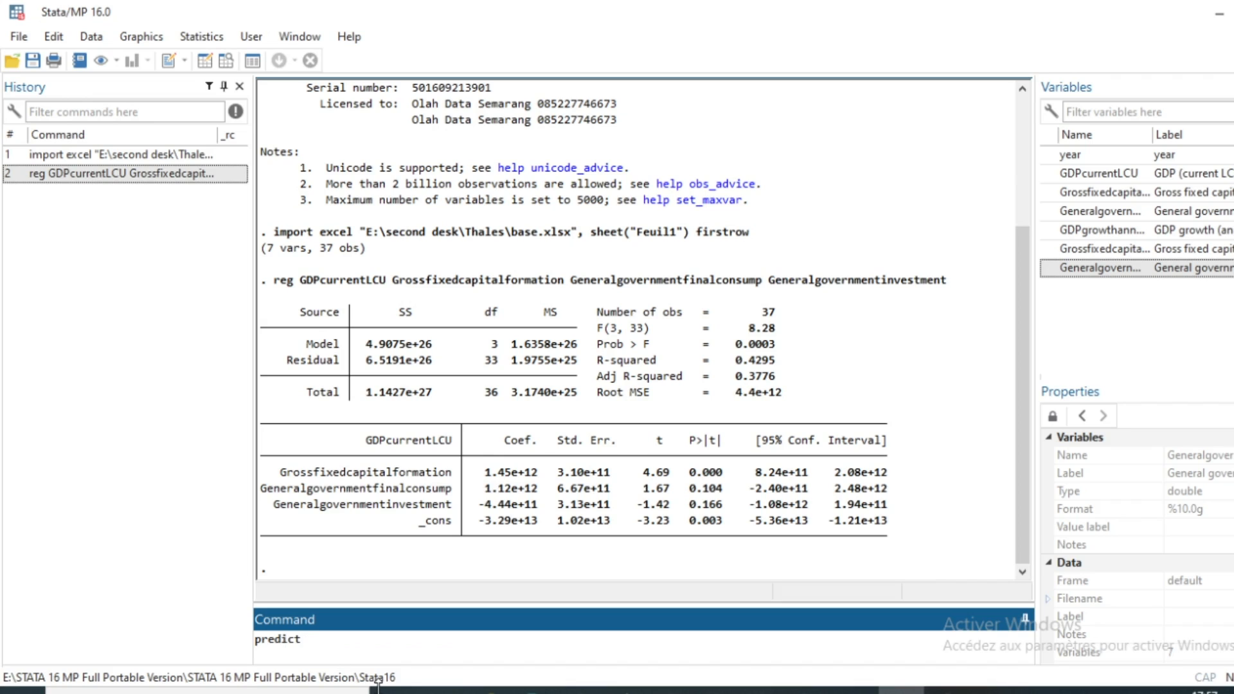
pyautogui.write('residual_')
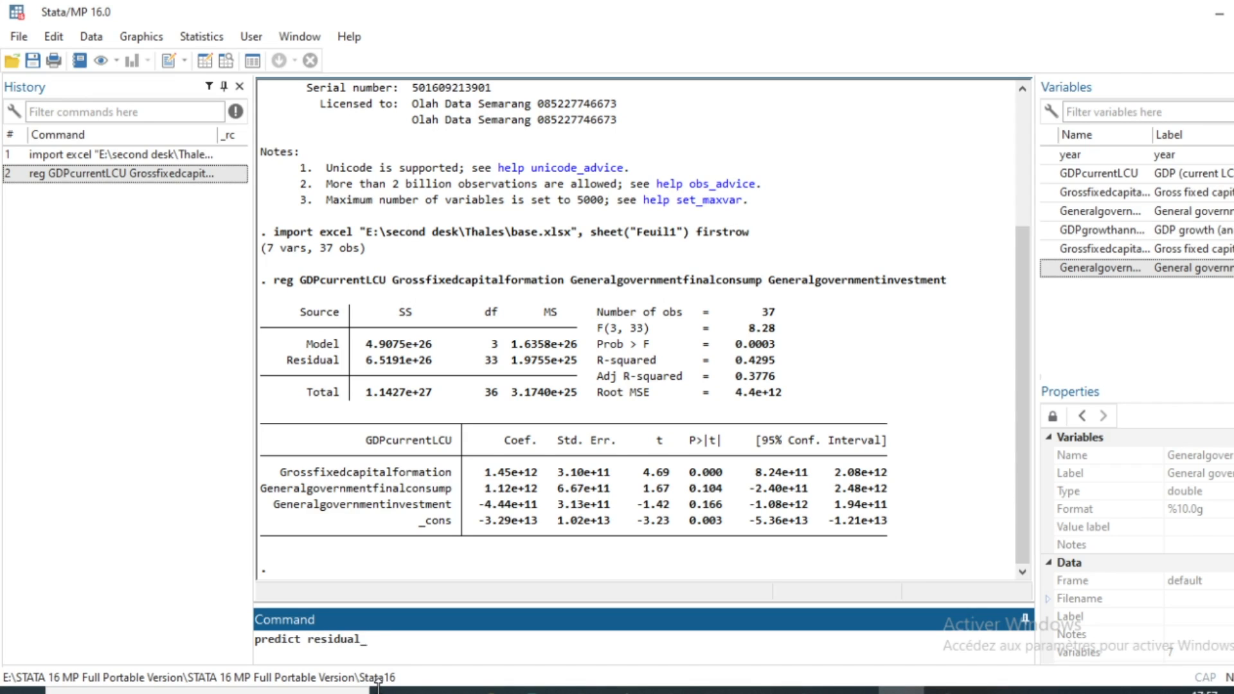
pyautogui.write('terms')
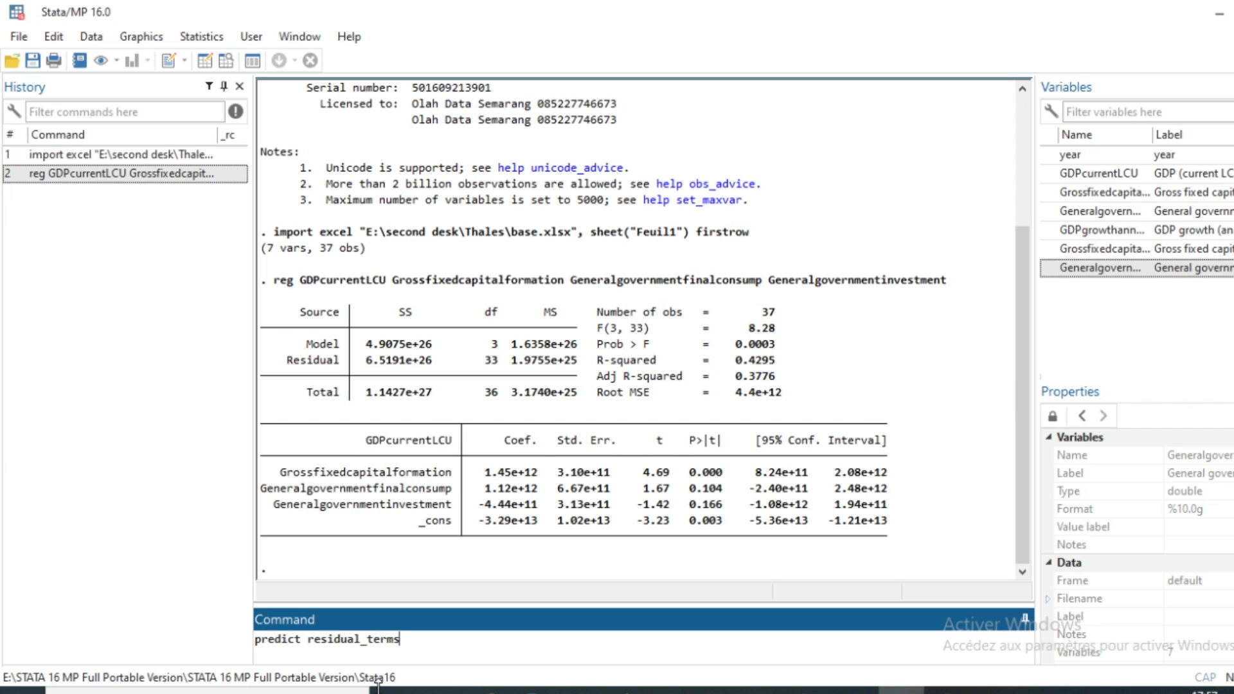
pyautogui.write(',')
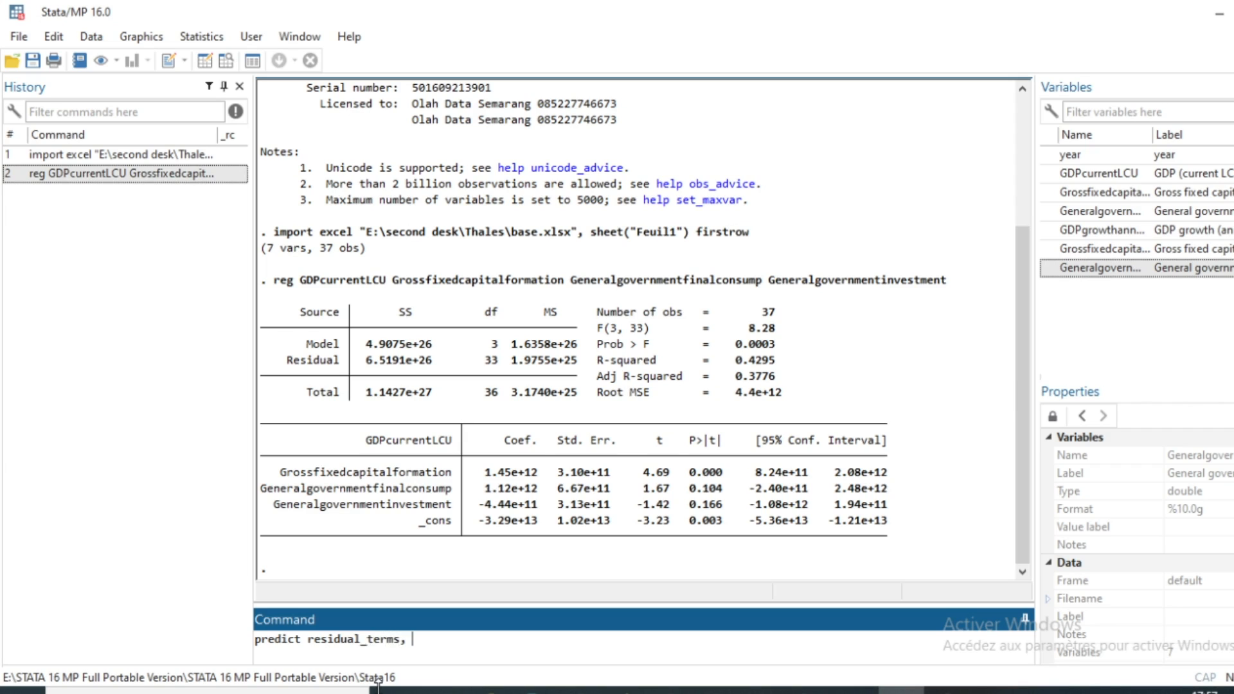
pyautogui.write('r')
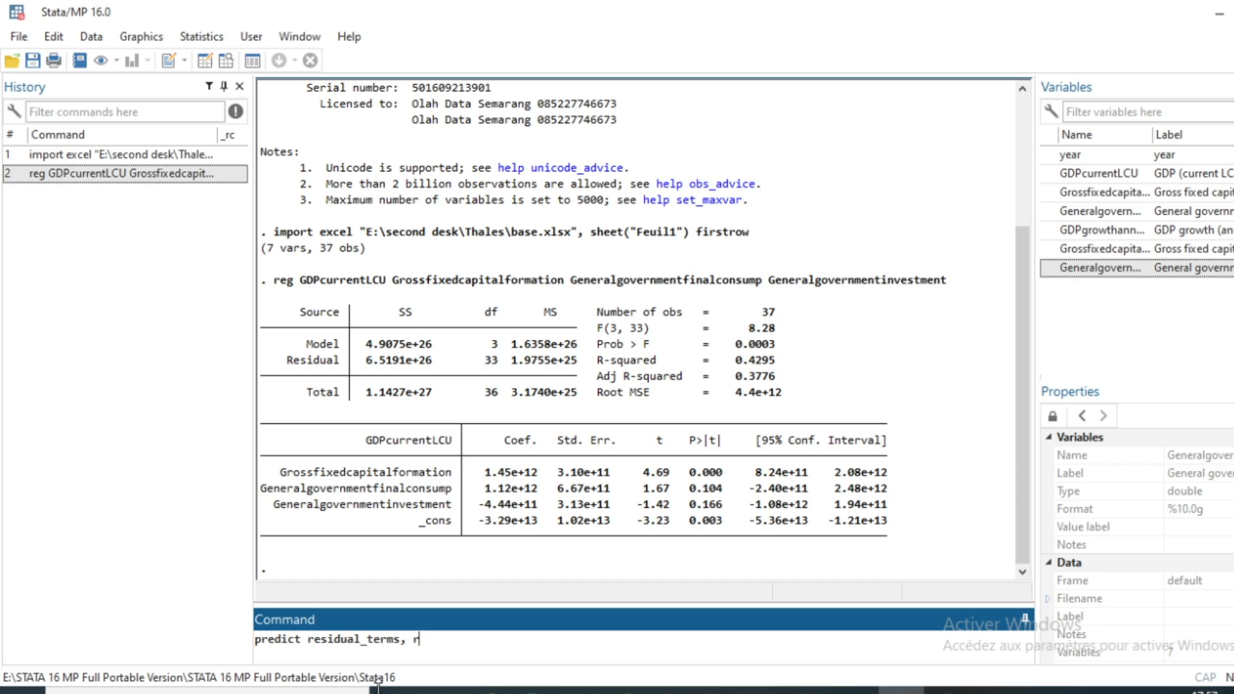
pyautogui.moveTo(439, 640)
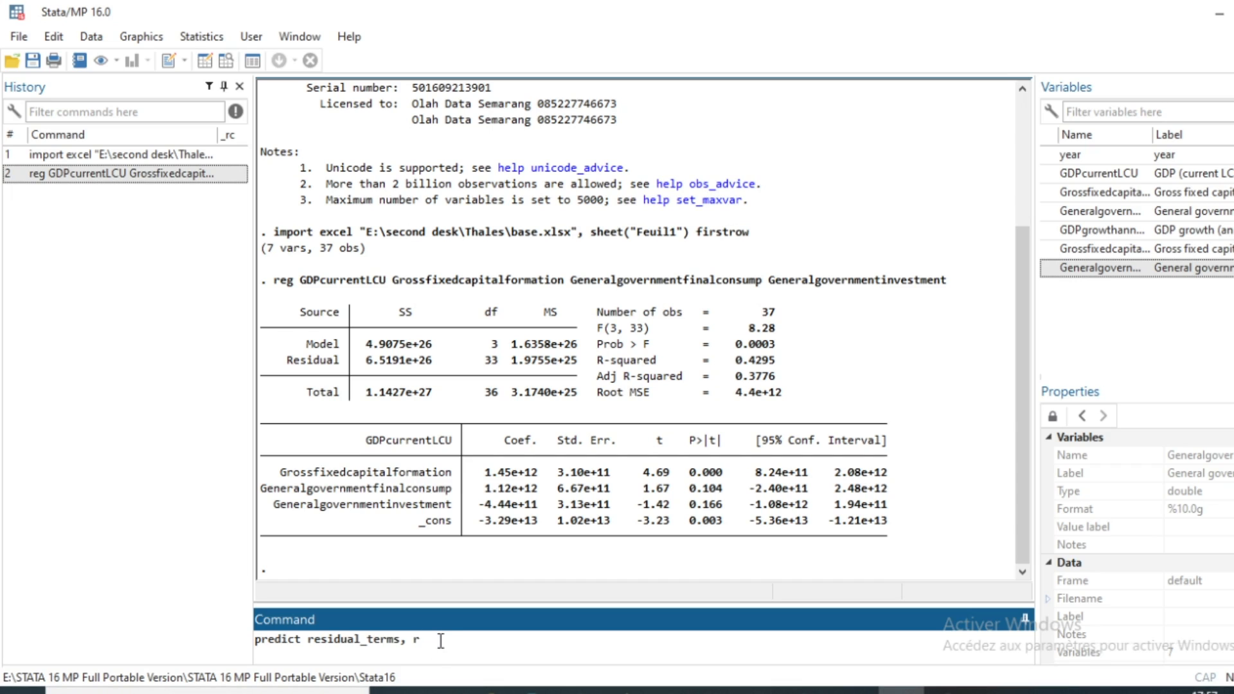
pyautogui.write('r')
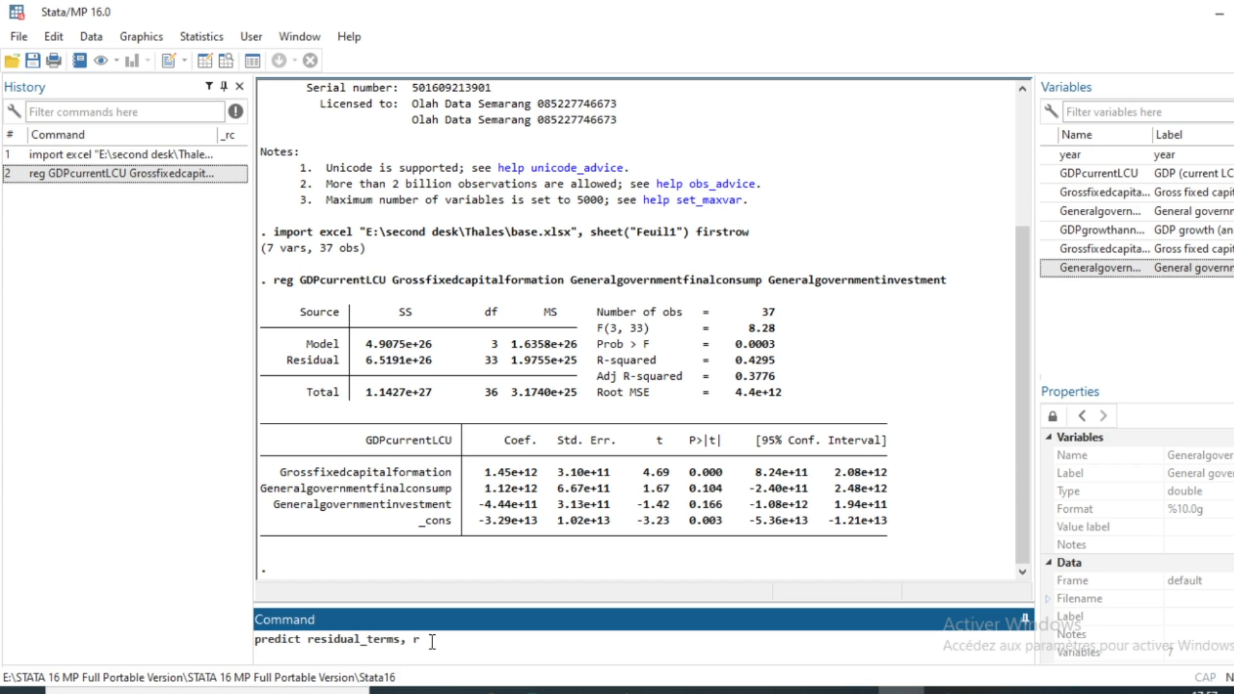
pyautogui.write('r')
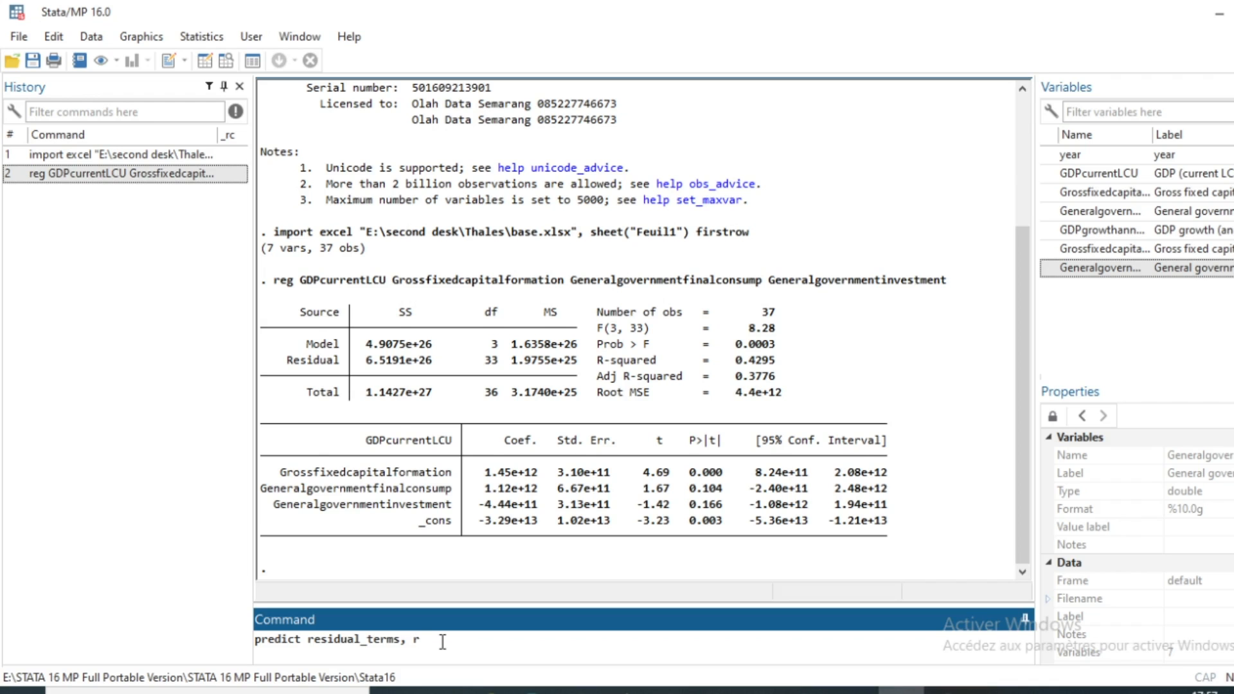
pyautogui.press('Return')
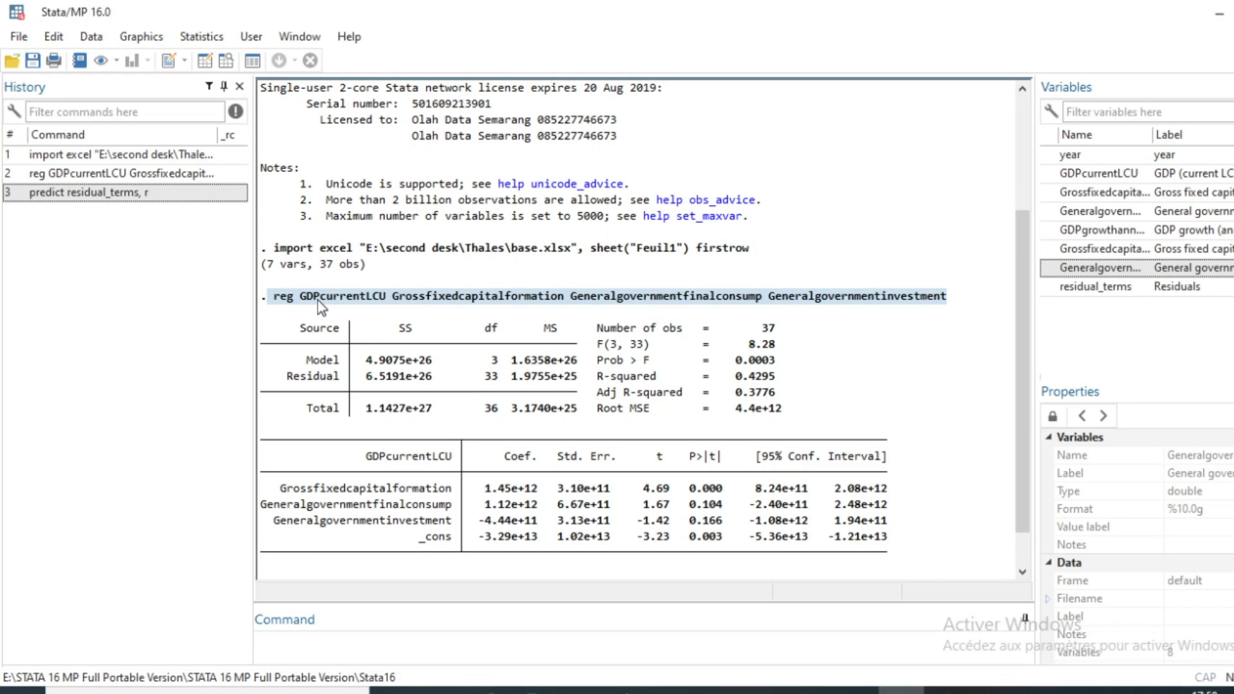
pyautogui.moveTo(358, 327)
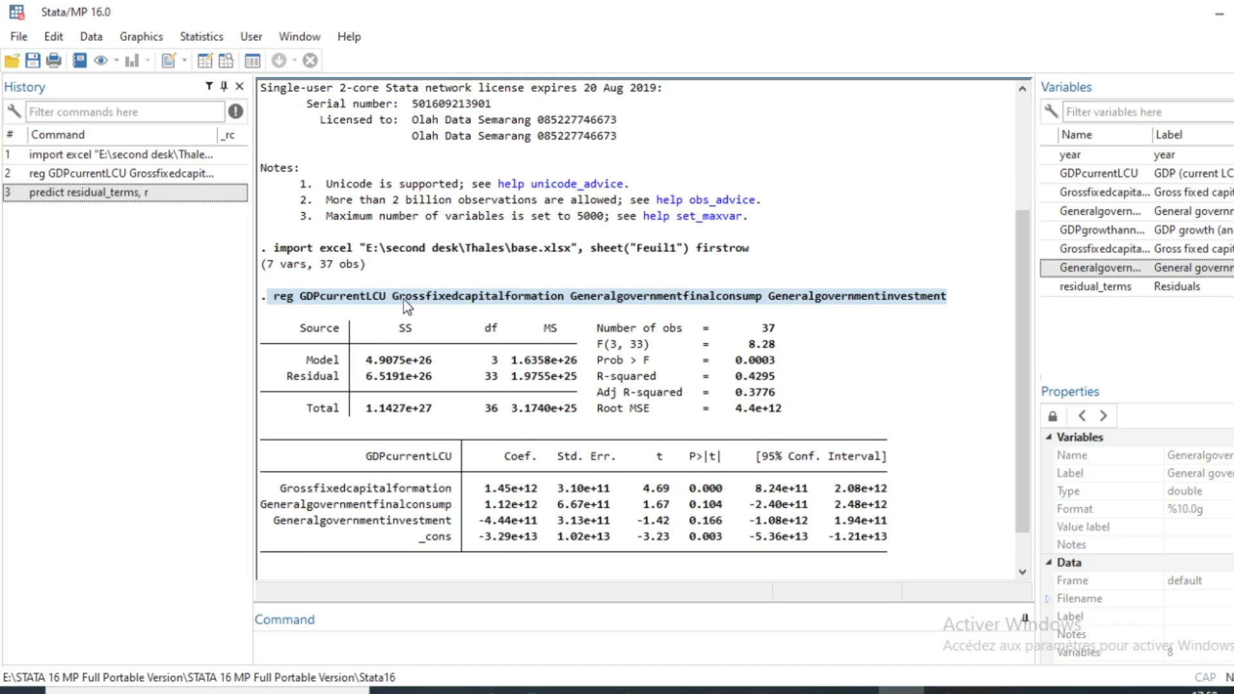
pyautogui.moveTo(648, 330)
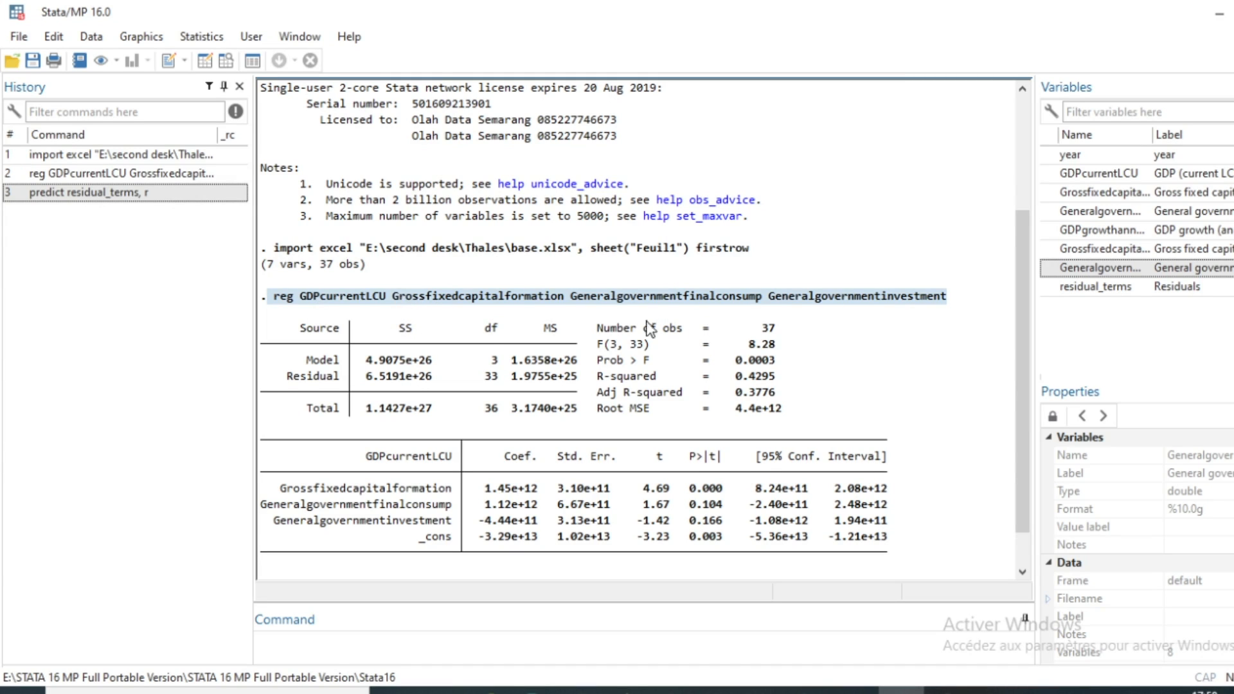
pyautogui.moveTo(1032, 415)
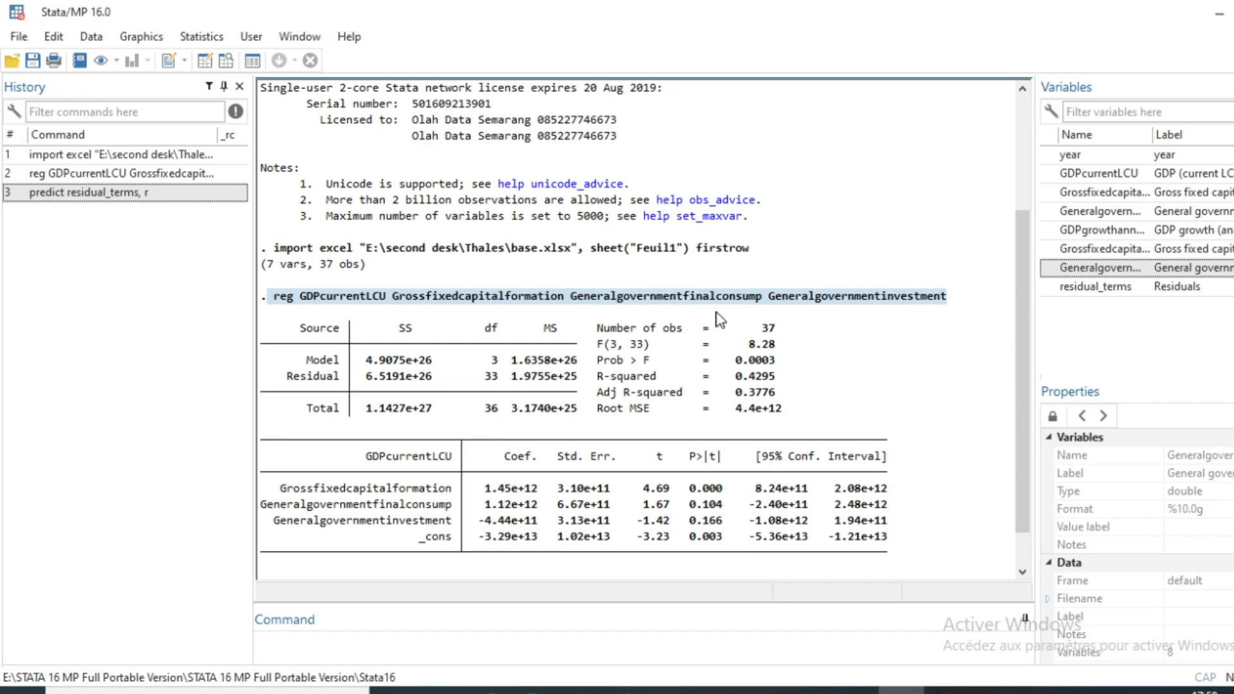
pyautogui.moveTo(356, 356)
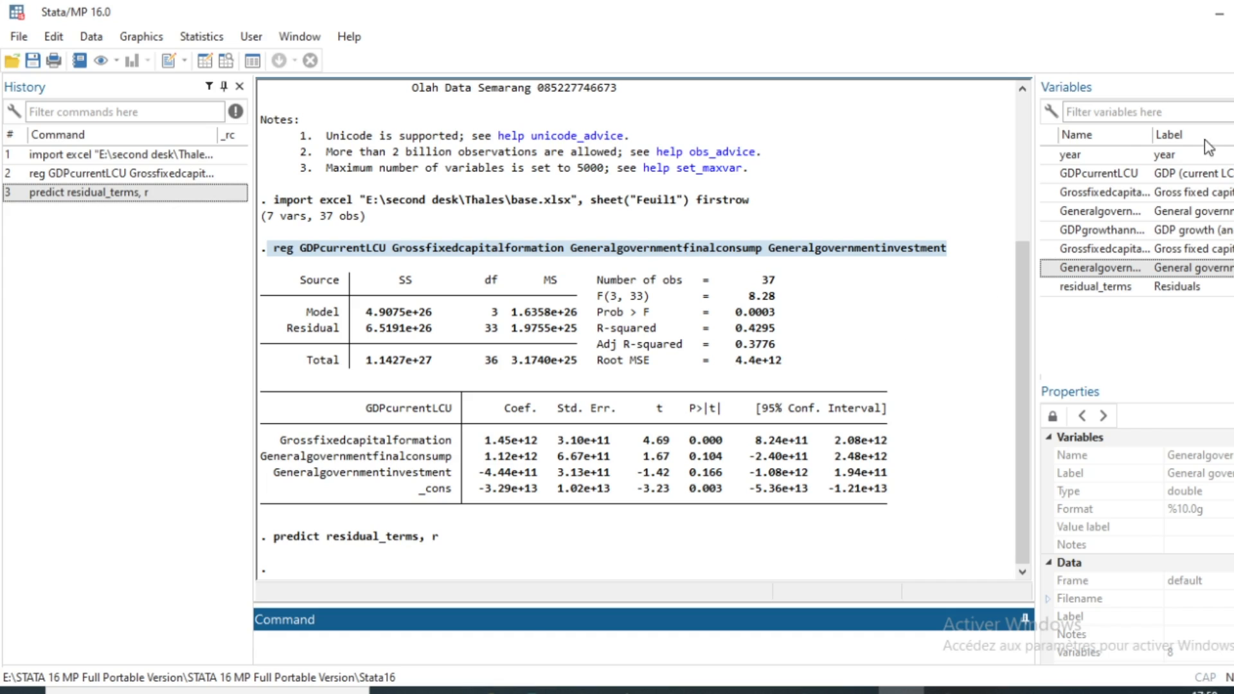
pyautogui.click(330, 622)
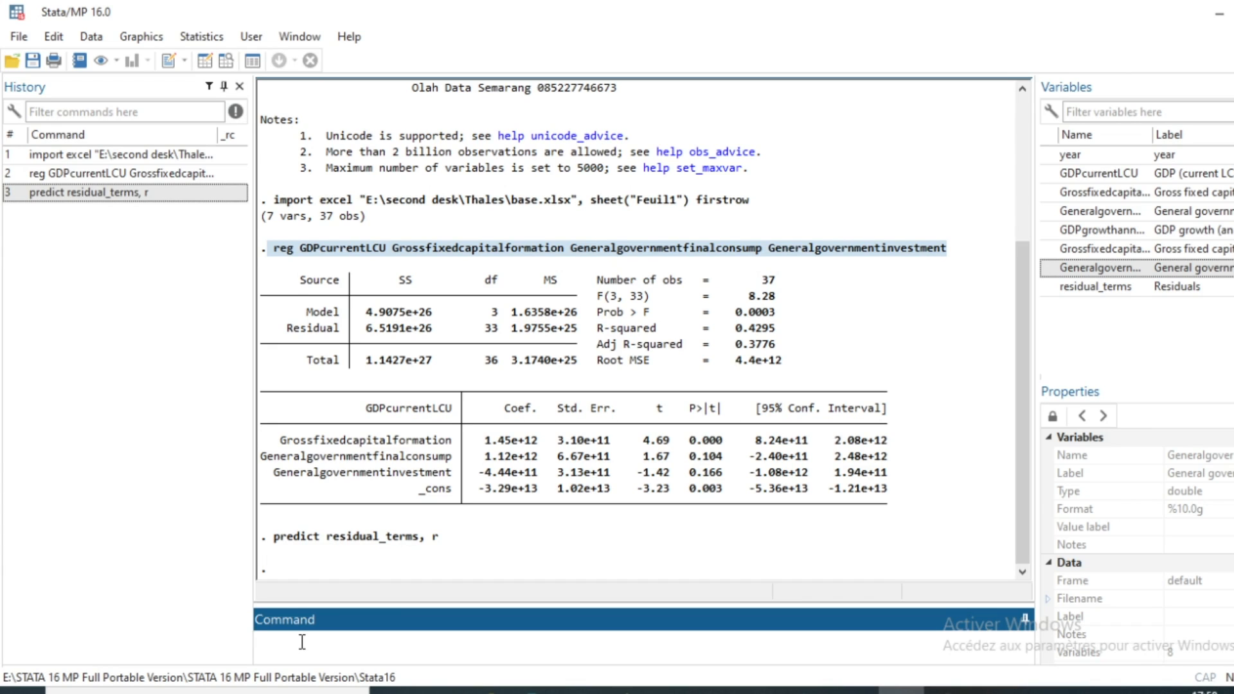
# Run 'tset year' so the data are a yearly time series from 1982 to 2018
pyautogui.write('tset')
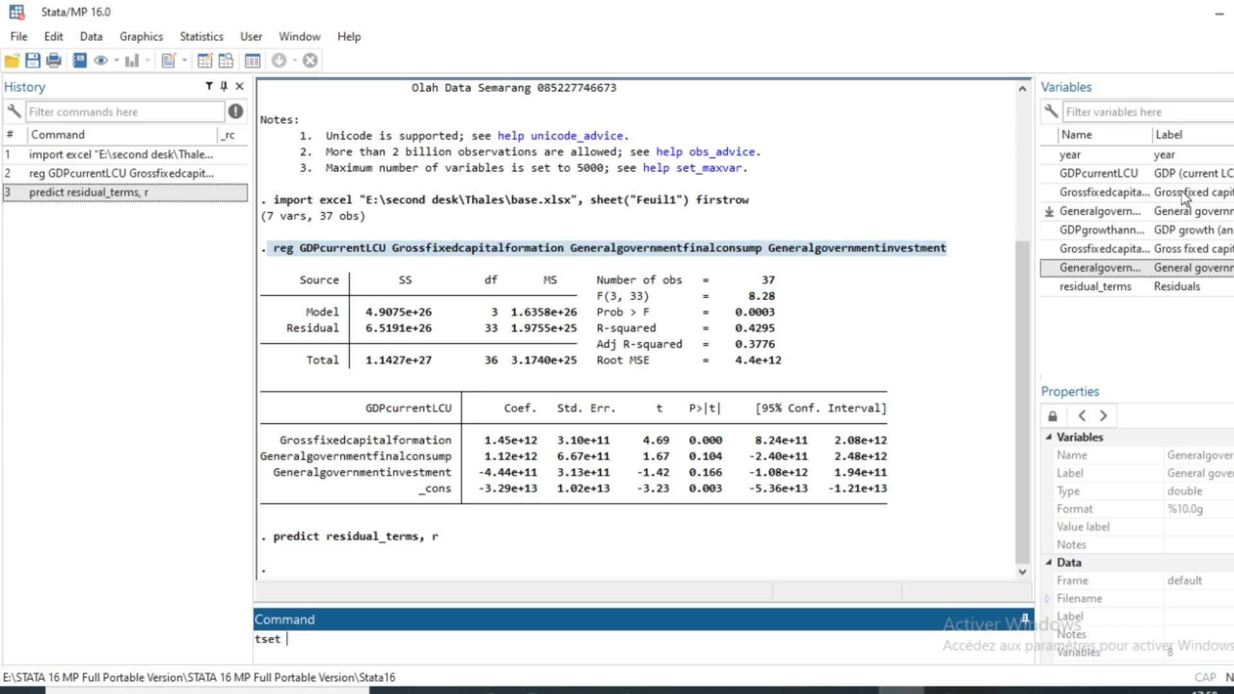
pyautogui.click(1068, 154)
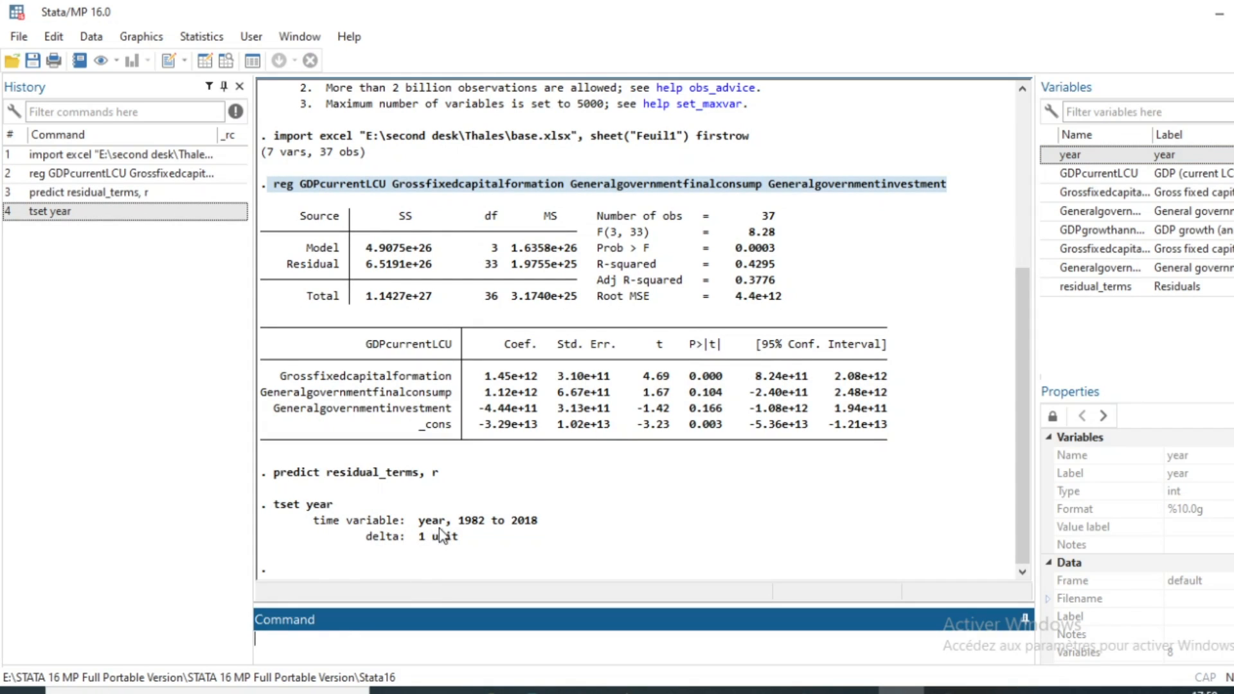
pyautogui.moveTo(469, 532)
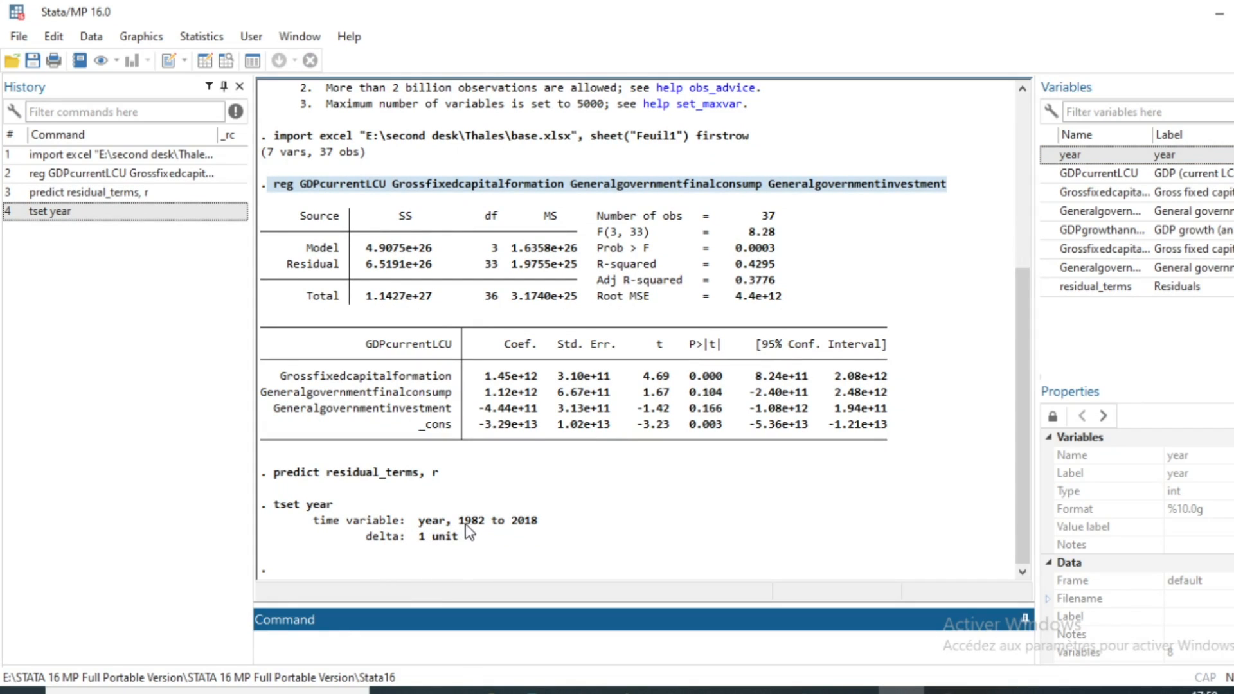
pyautogui.moveTo(529, 533)
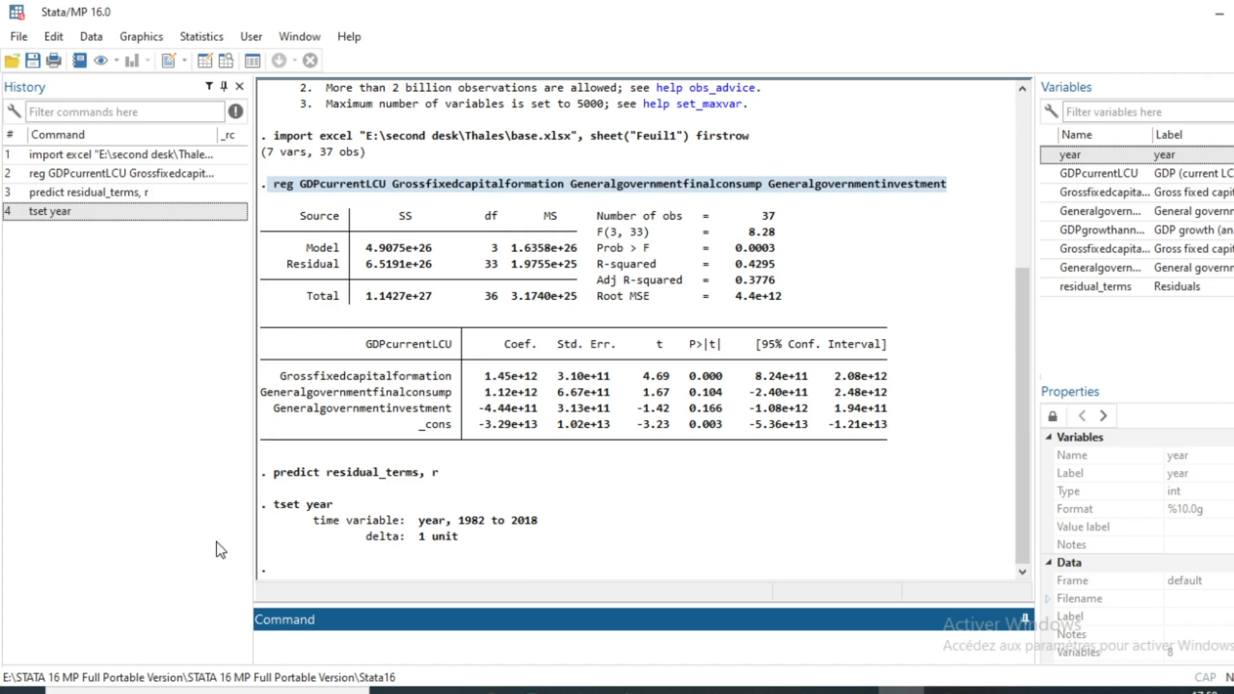
pyautogui.click(283, 644)
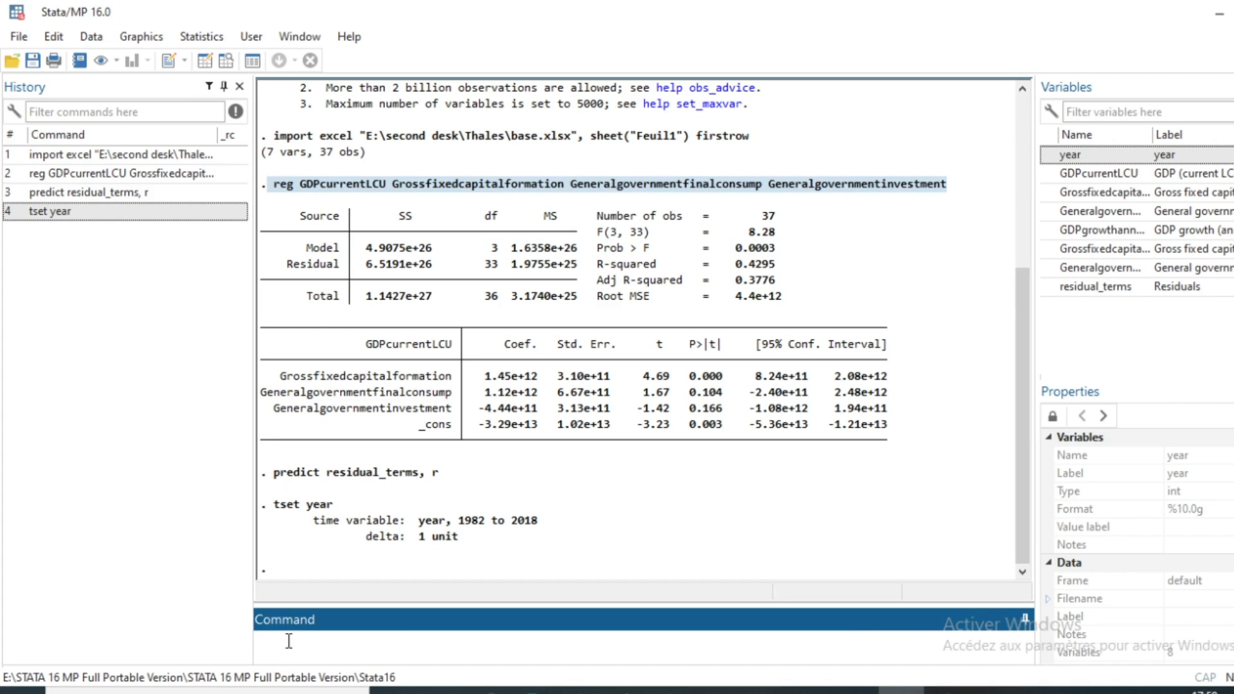
# Enter 'reg residual_terms l.residual_terms l2.residual_terms l3.residual_terms' for the three-lag residual regression
pyautogui.write('reg residual_terms')
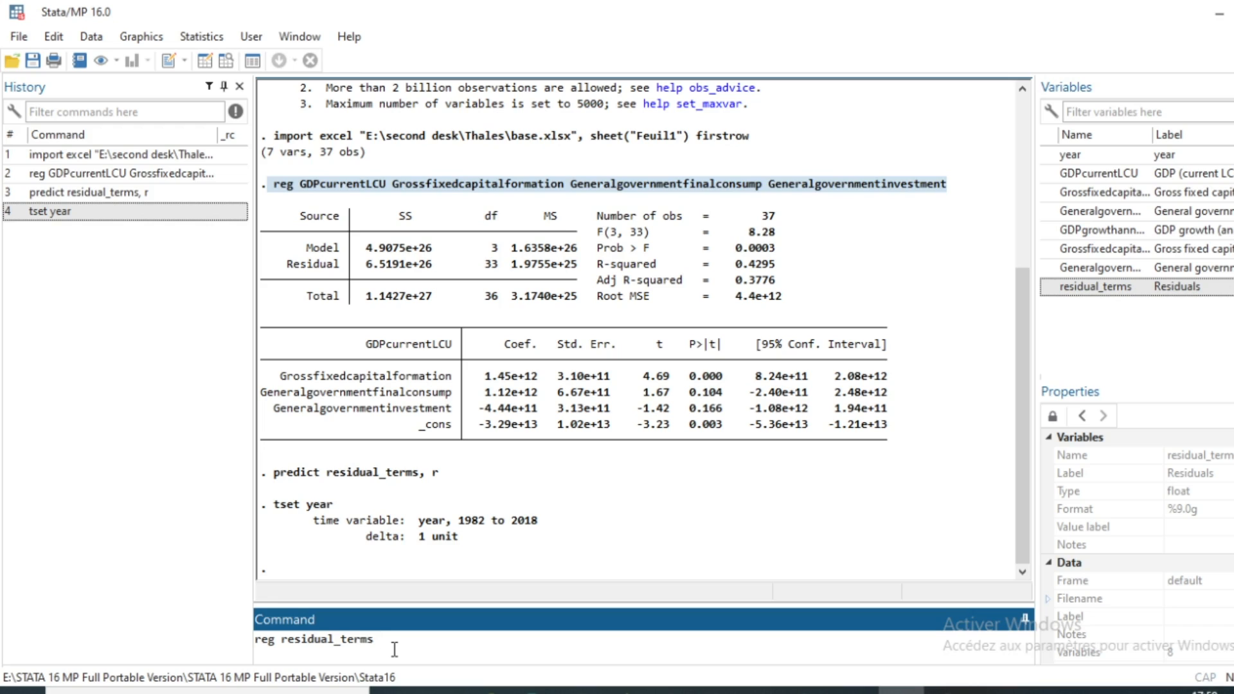
pyautogui.write('l.')
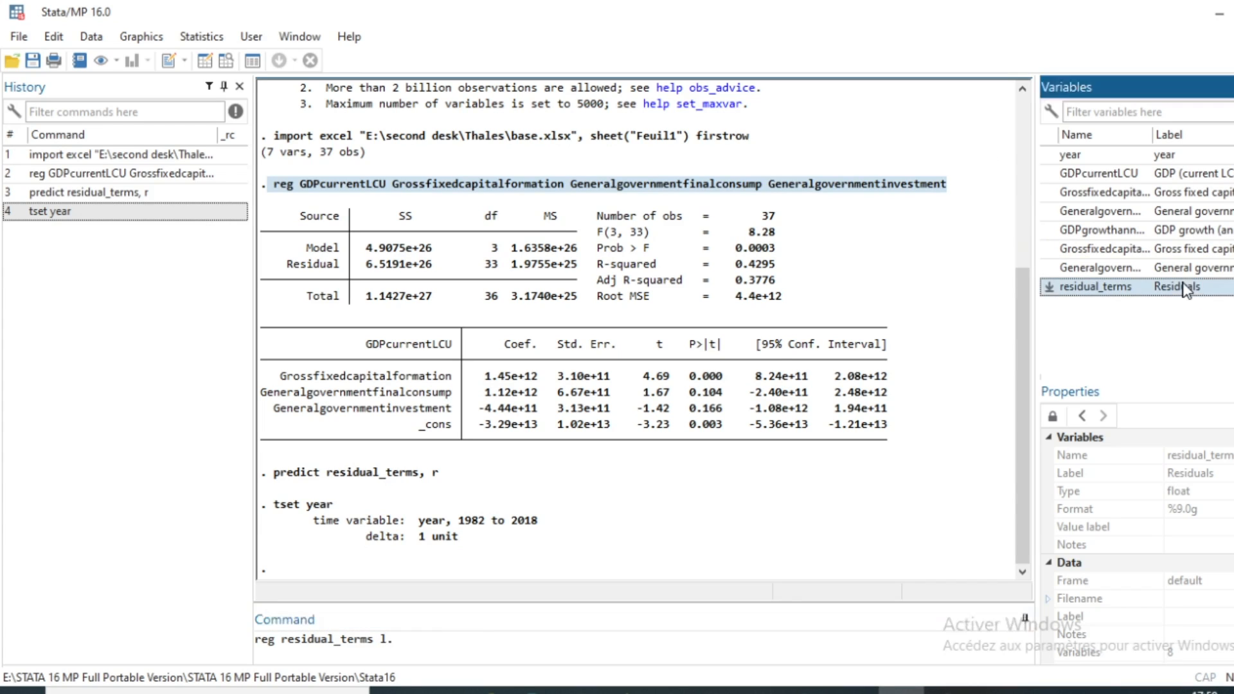
pyautogui.write('l.residual_terms')
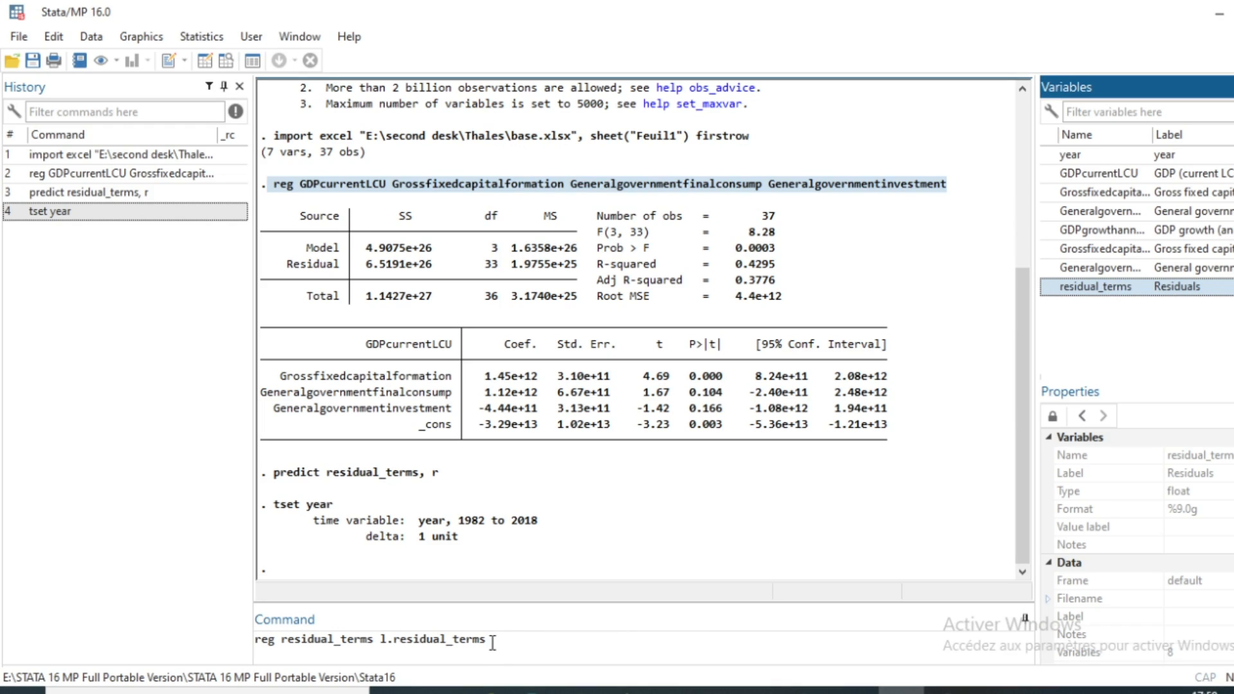
pyautogui.write('residual_terms')
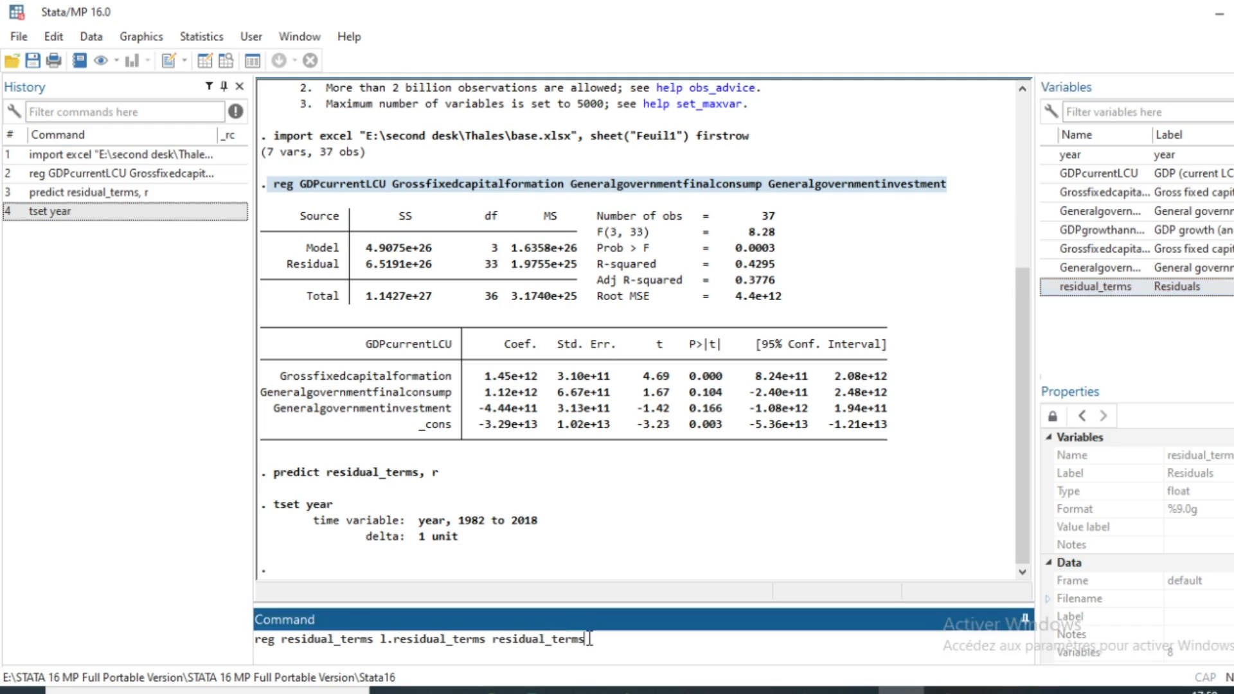
pyautogui.press('BackSpace')
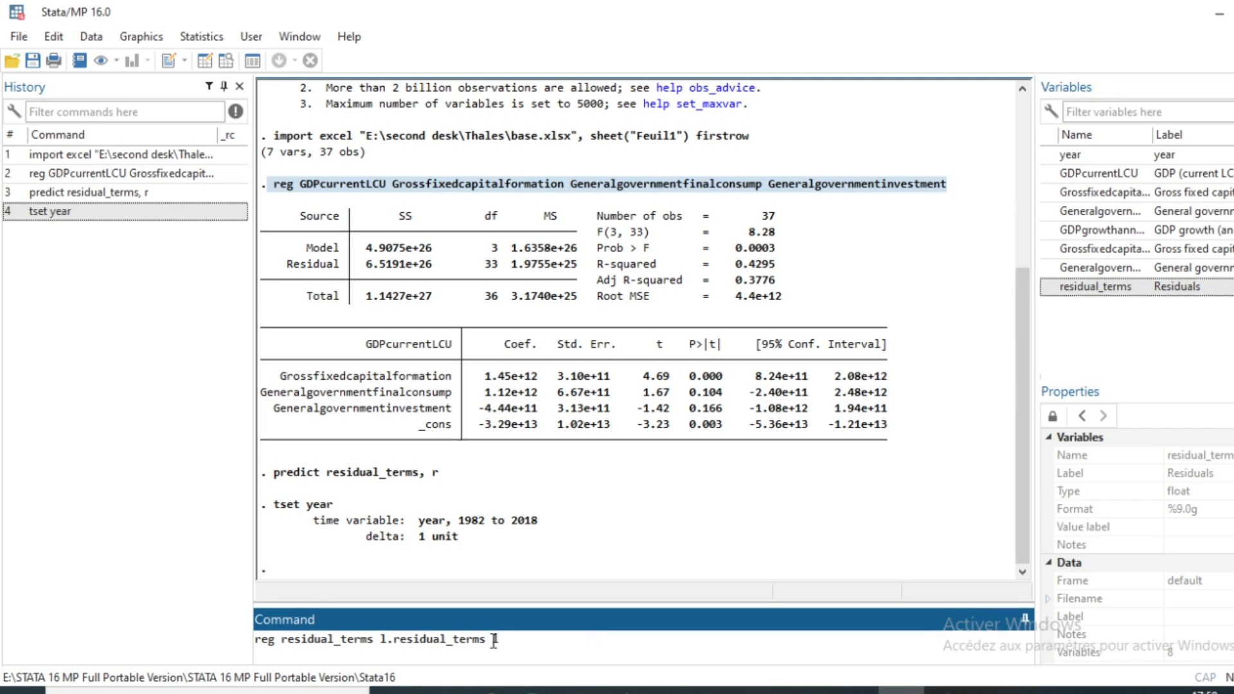
pyautogui.write('.')
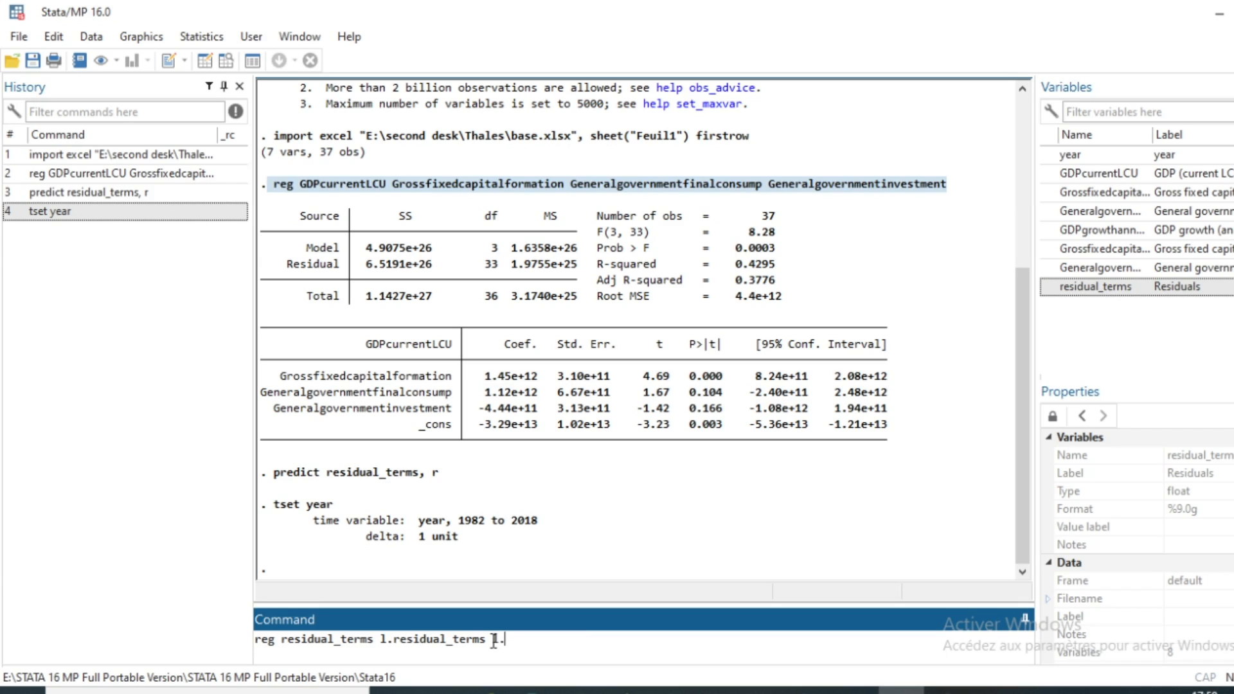
pyautogui.write('2.')
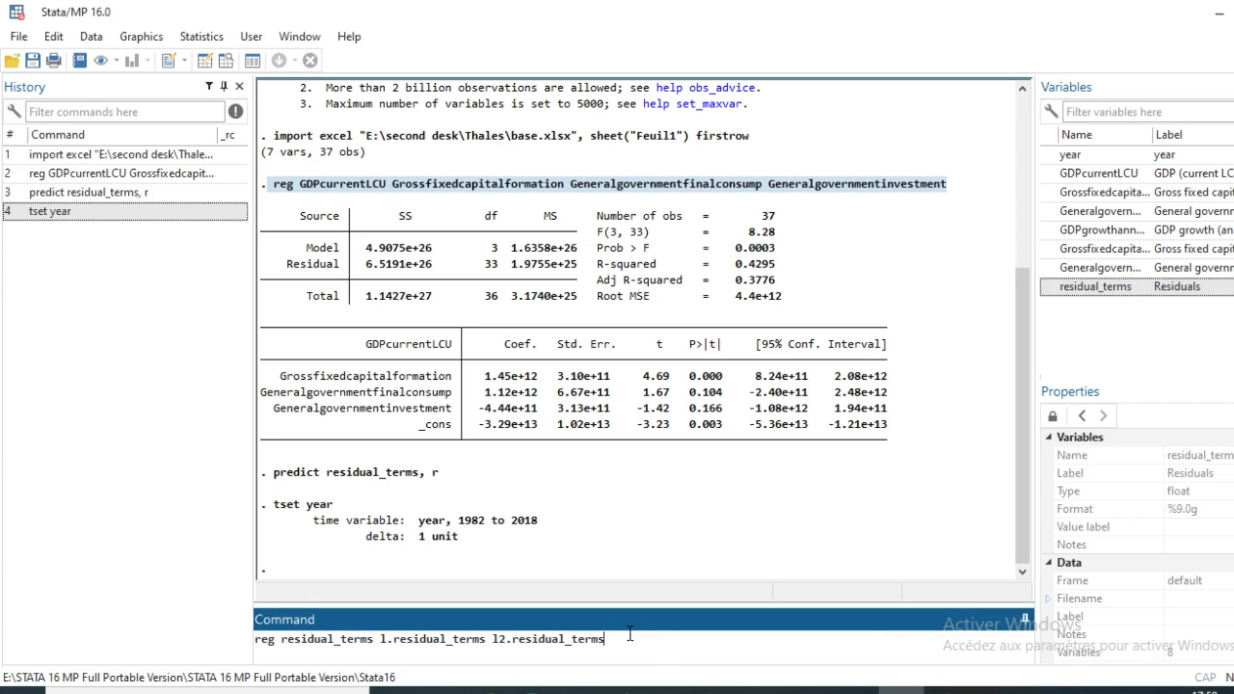
pyautogui.write('1')
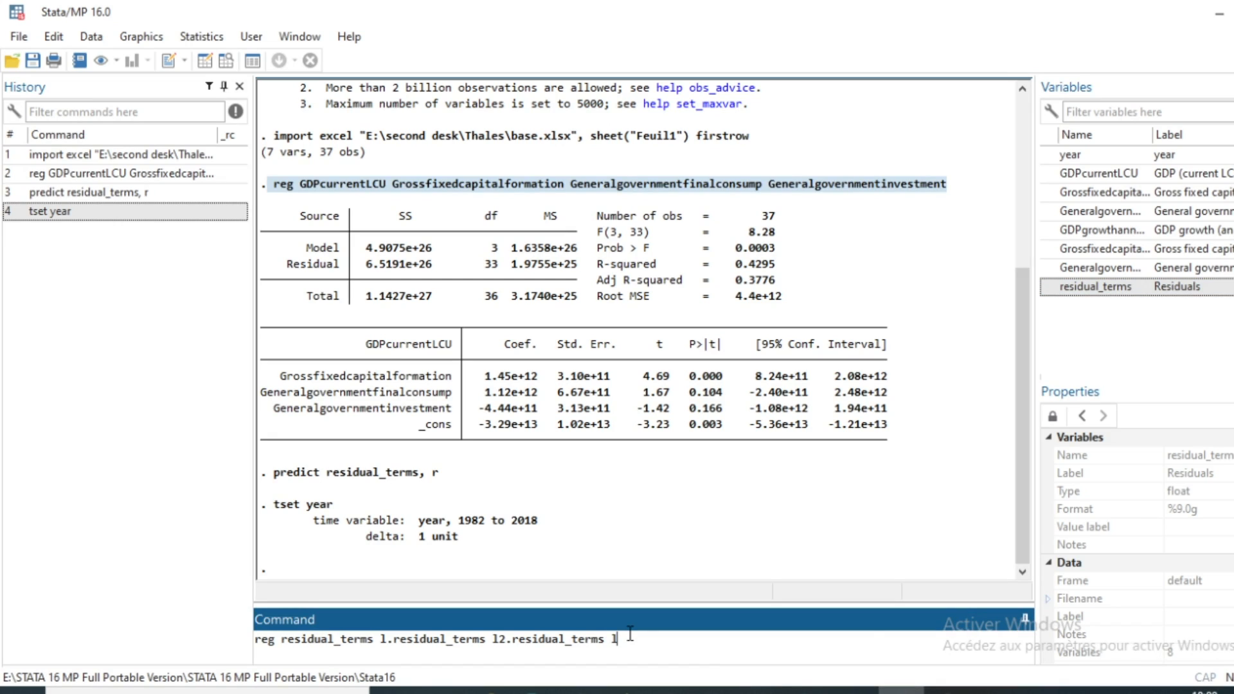
pyautogui.write('3')
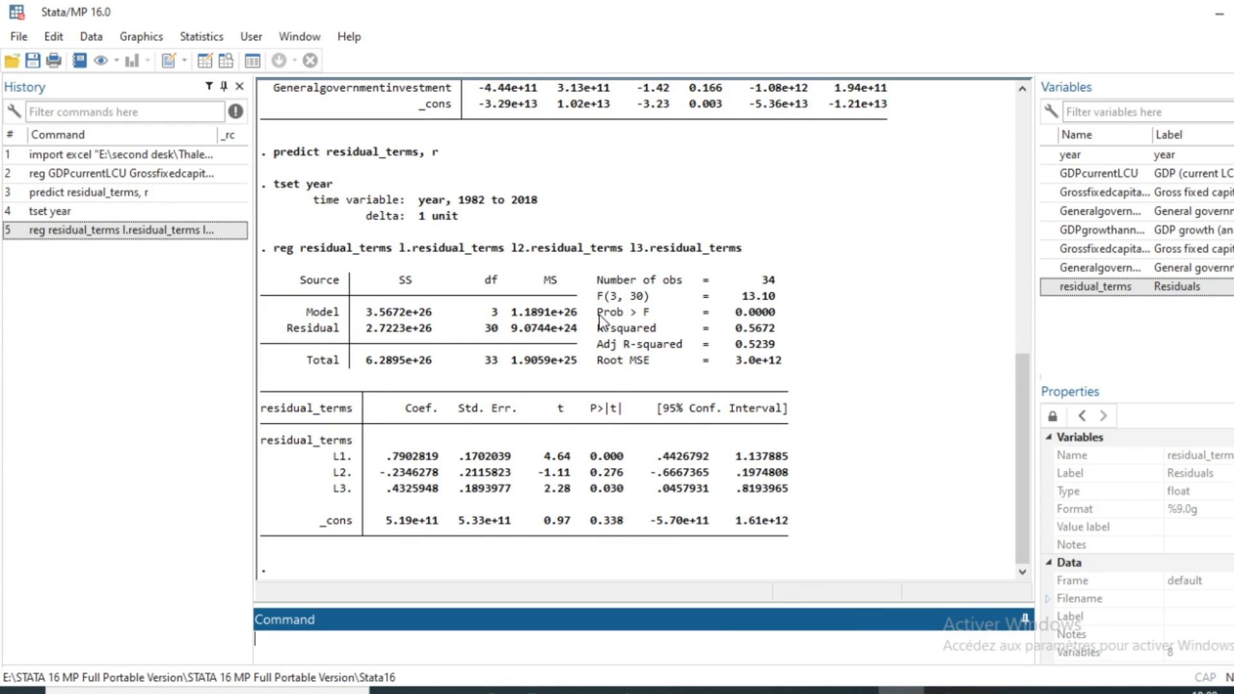
# Select the 'Prob > F = 0.0000' line and the lag p-value column in the Results window
pyautogui.moveTo(601, 311); pyautogui.dragTo(775, 311)
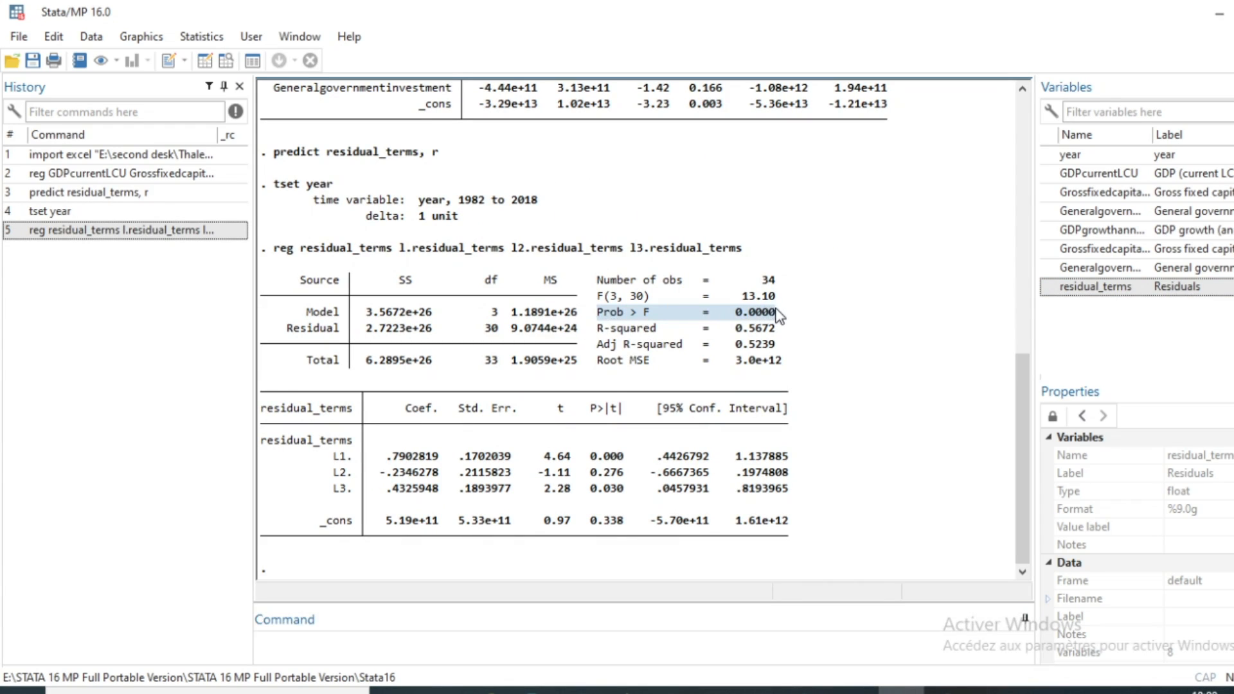
pyautogui.moveTo(539, 324)
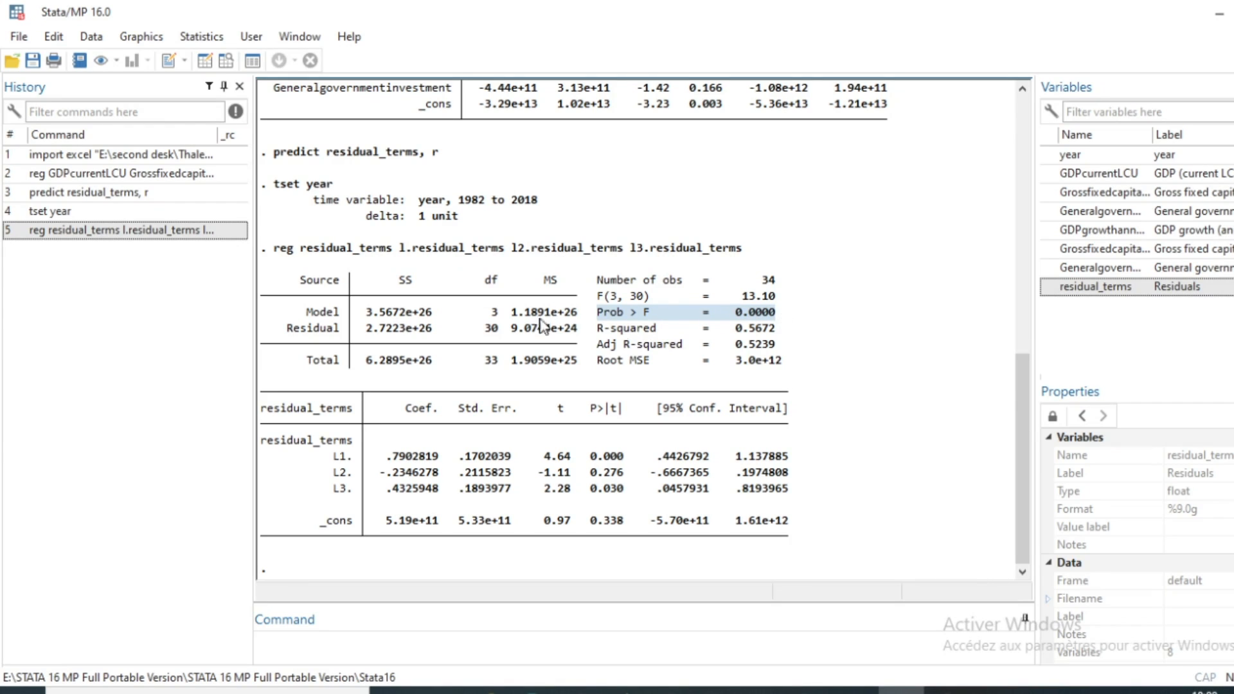
pyautogui.moveTo(595, 460)
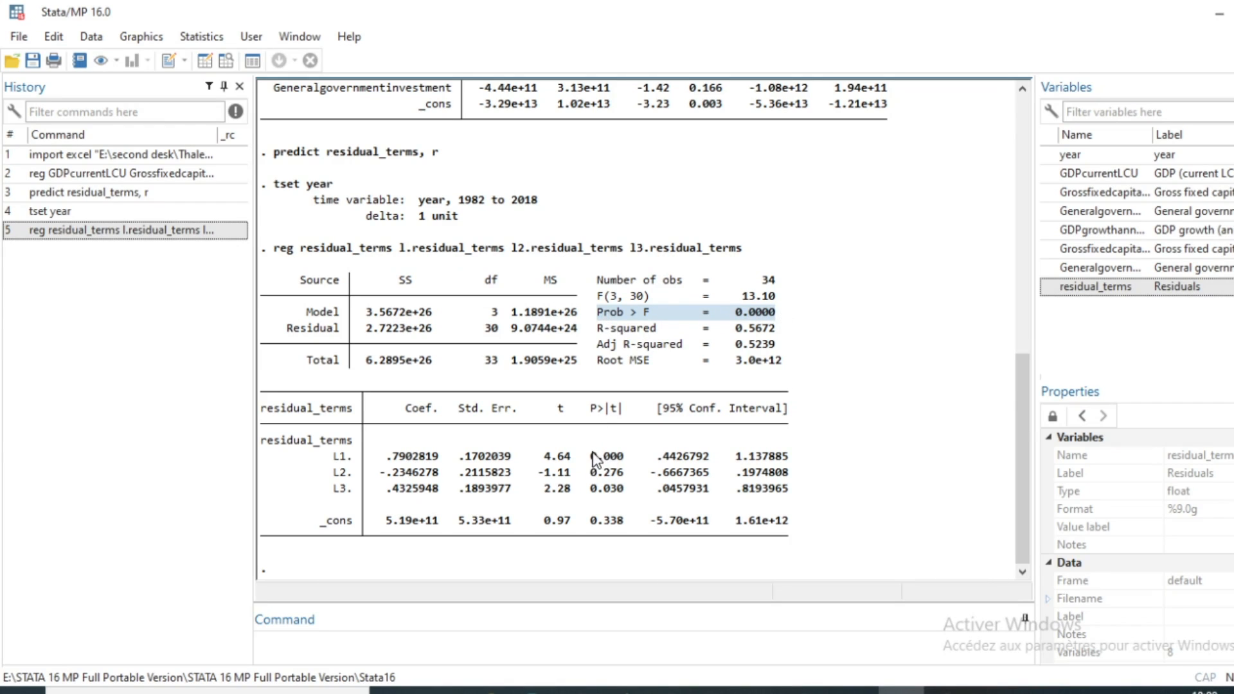
pyautogui.moveTo(597, 456); pyautogui.dragTo(609, 523)
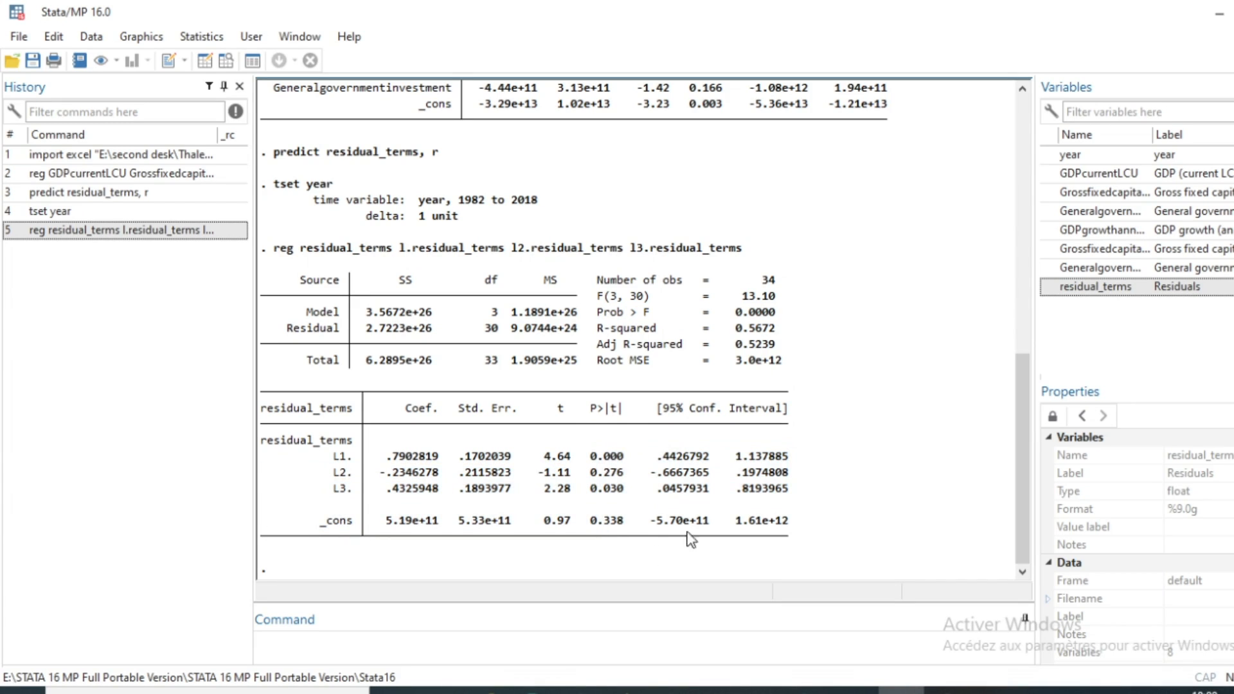
pyautogui.moveTo(364, 458)
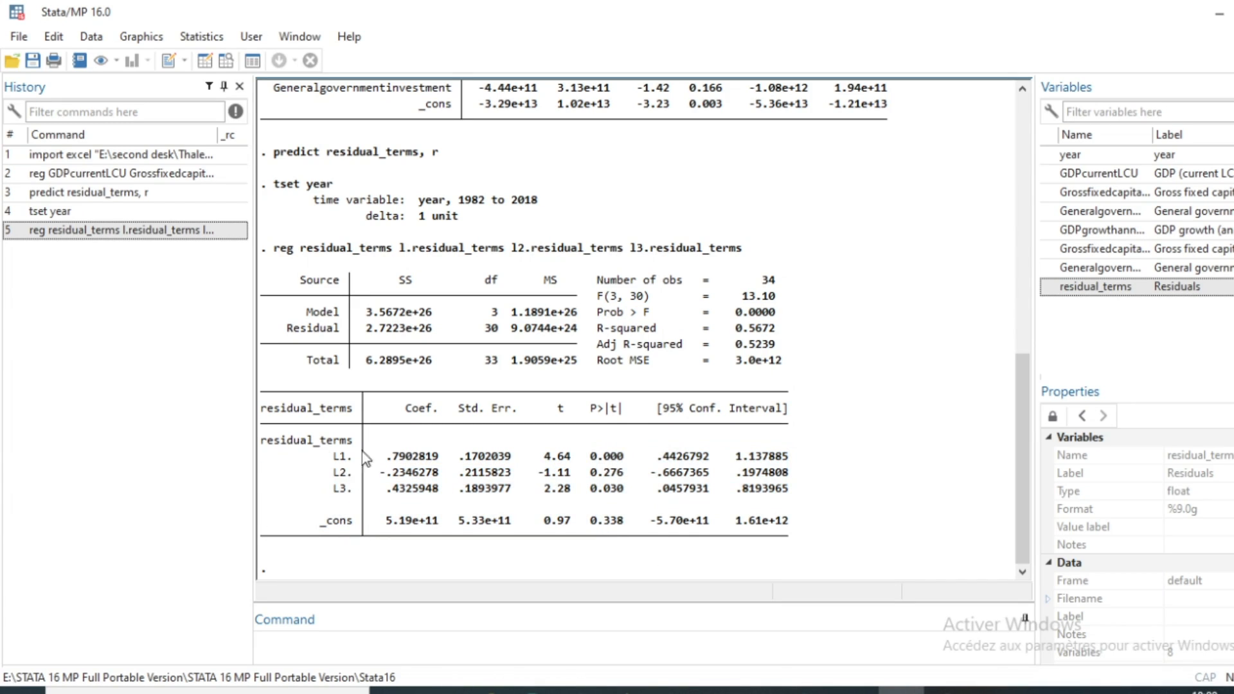
pyautogui.moveTo(335, 479)
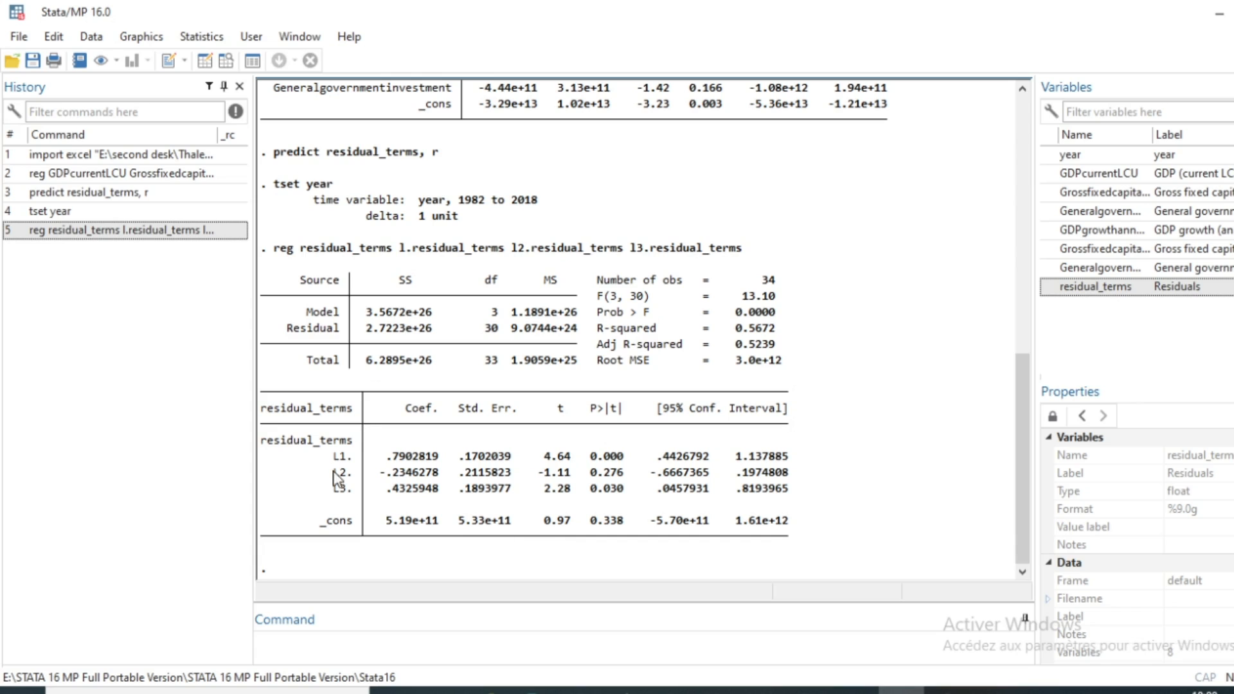
pyautogui.moveTo(611, 474)
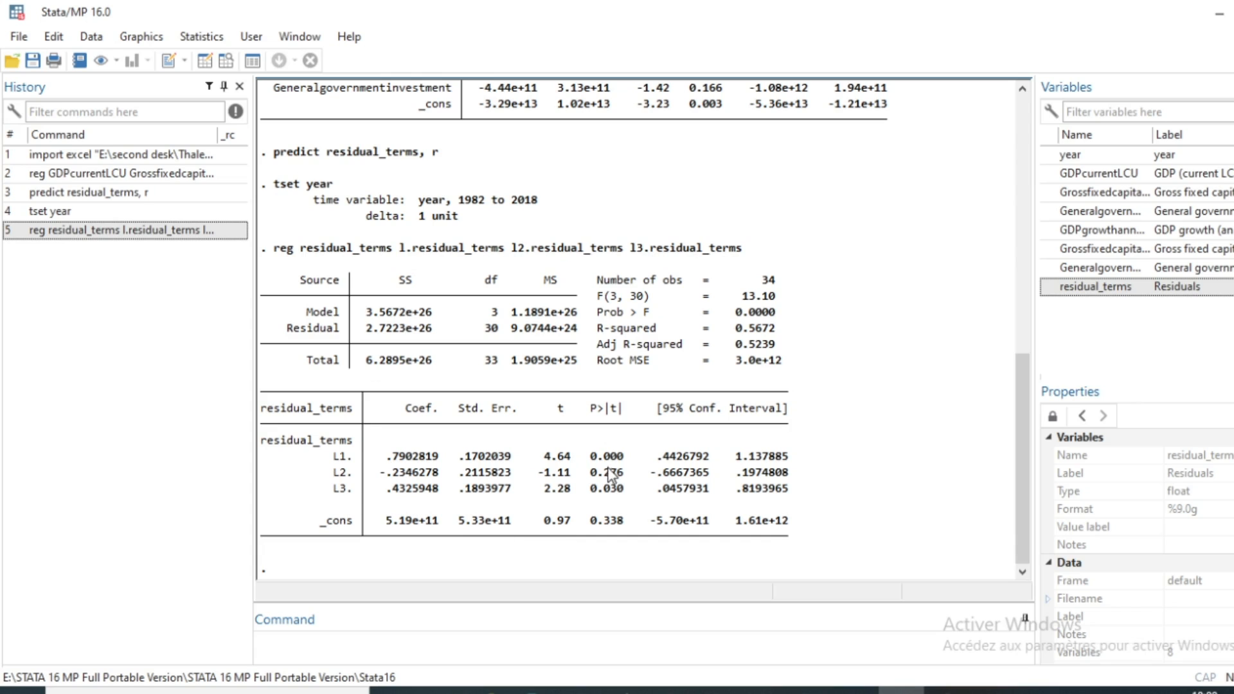
pyautogui.moveTo(625, 499)
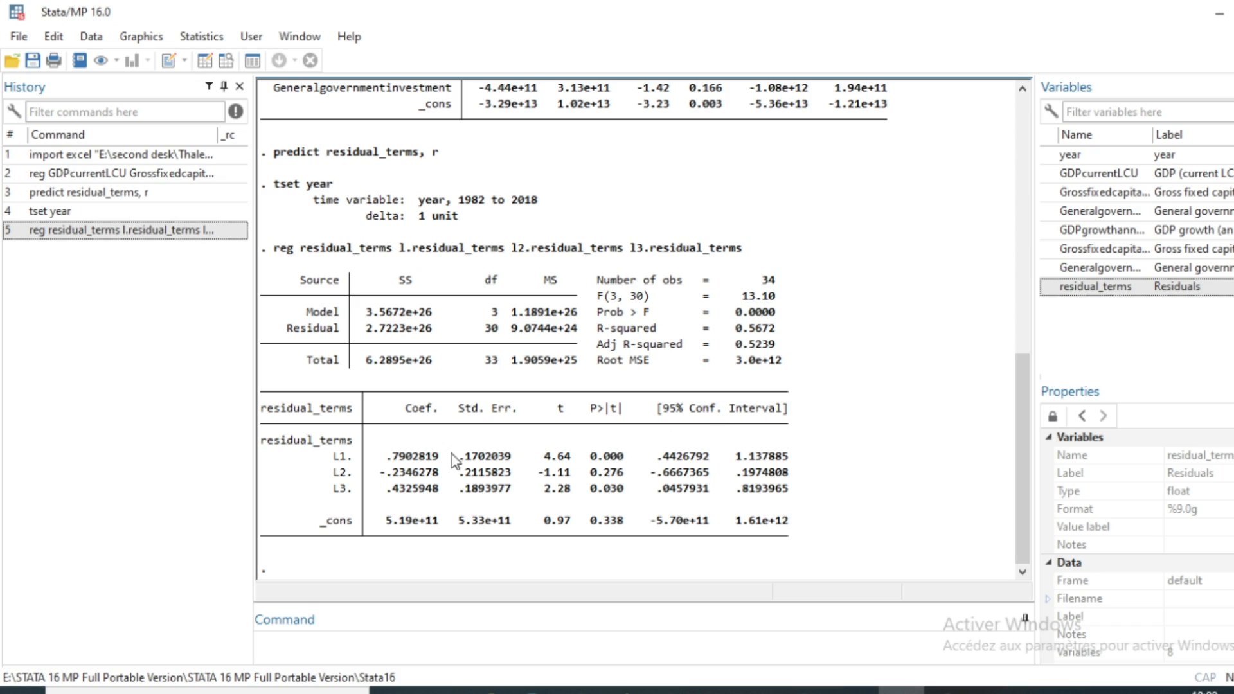
pyautogui.moveTo(501, 456)
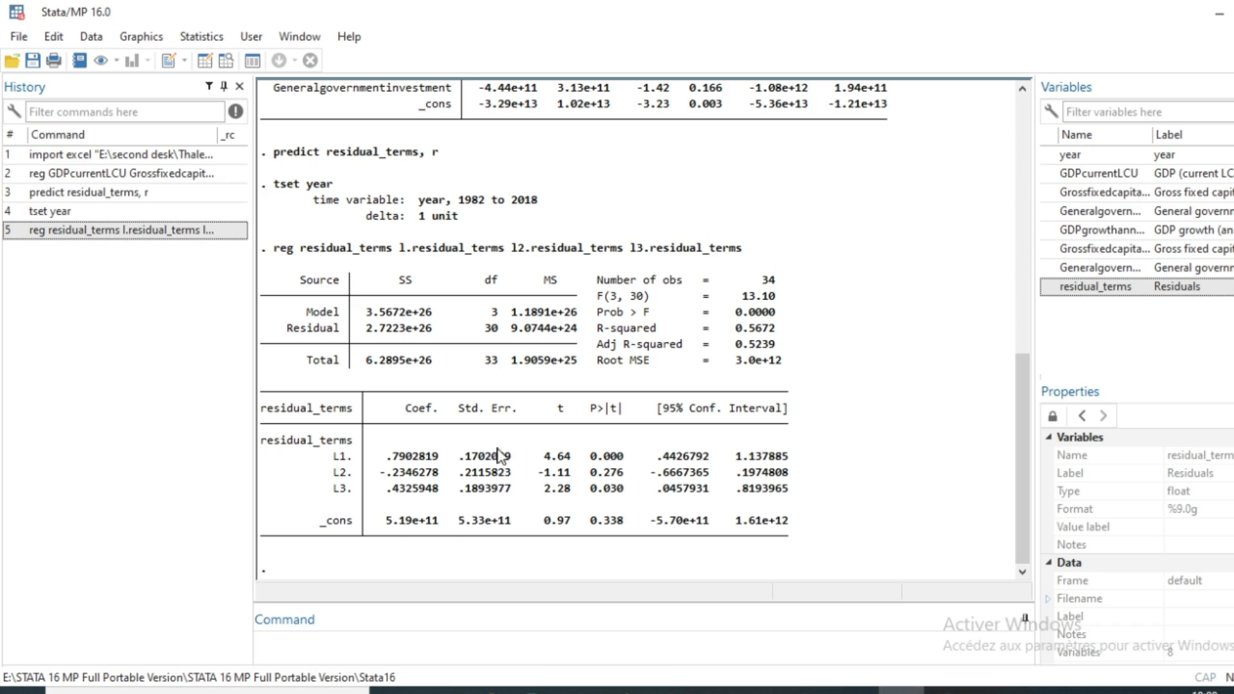
pyautogui.moveTo(643, 521)
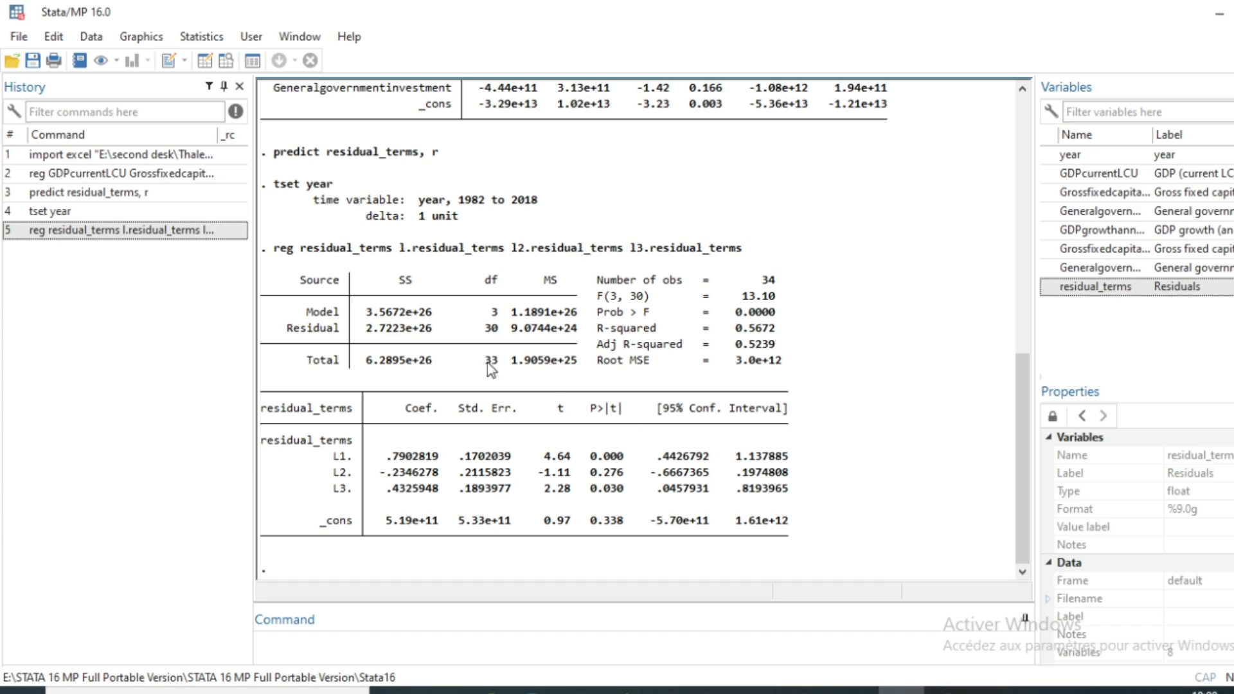
pyautogui.moveTo(650, 324)
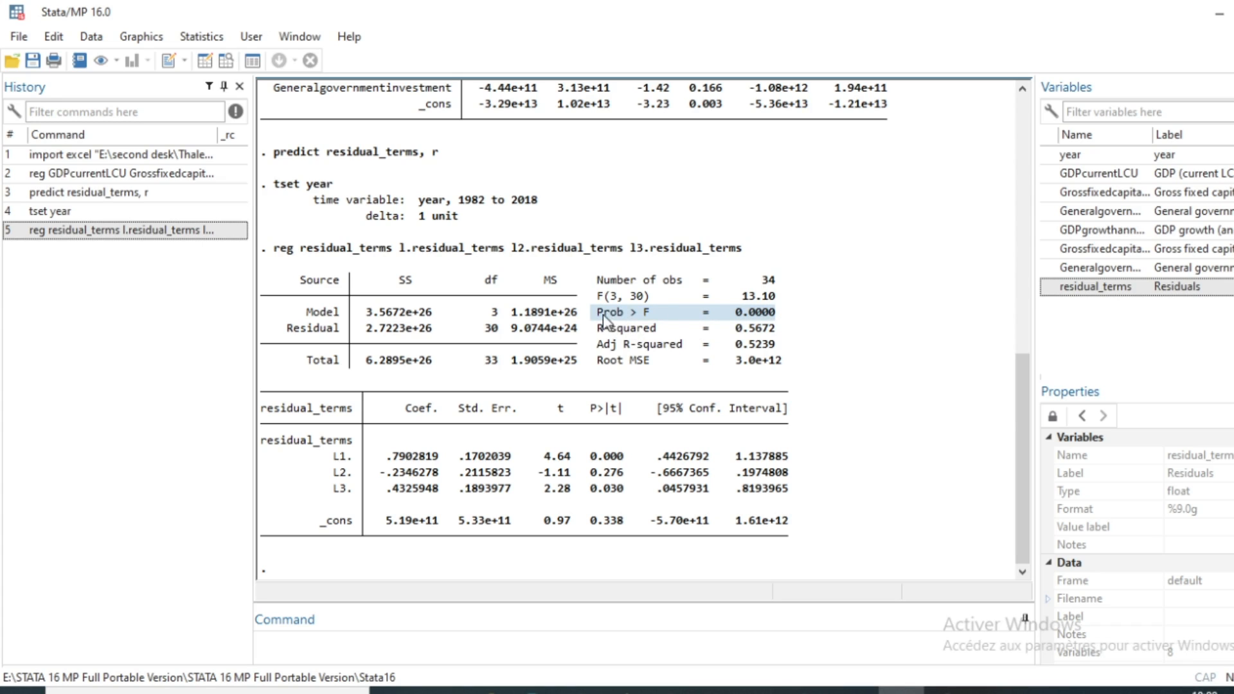
pyautogui.moveTo(773, 339)
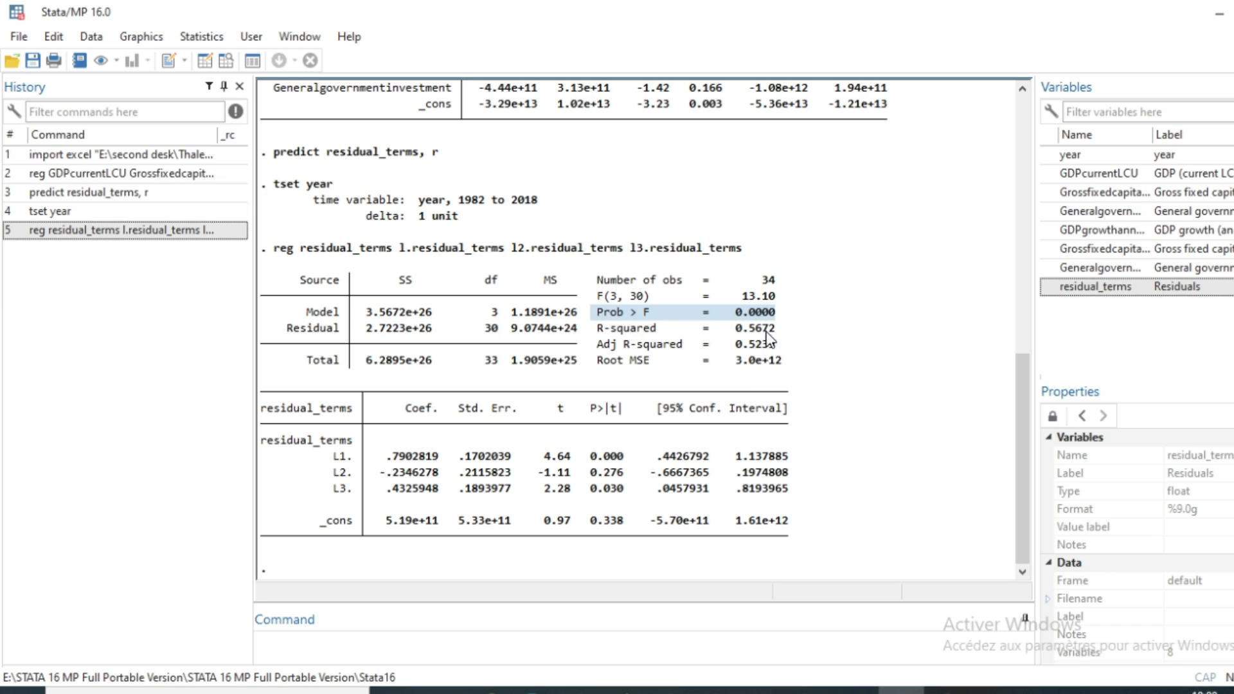
pyautogui.moveTo(467, 454)
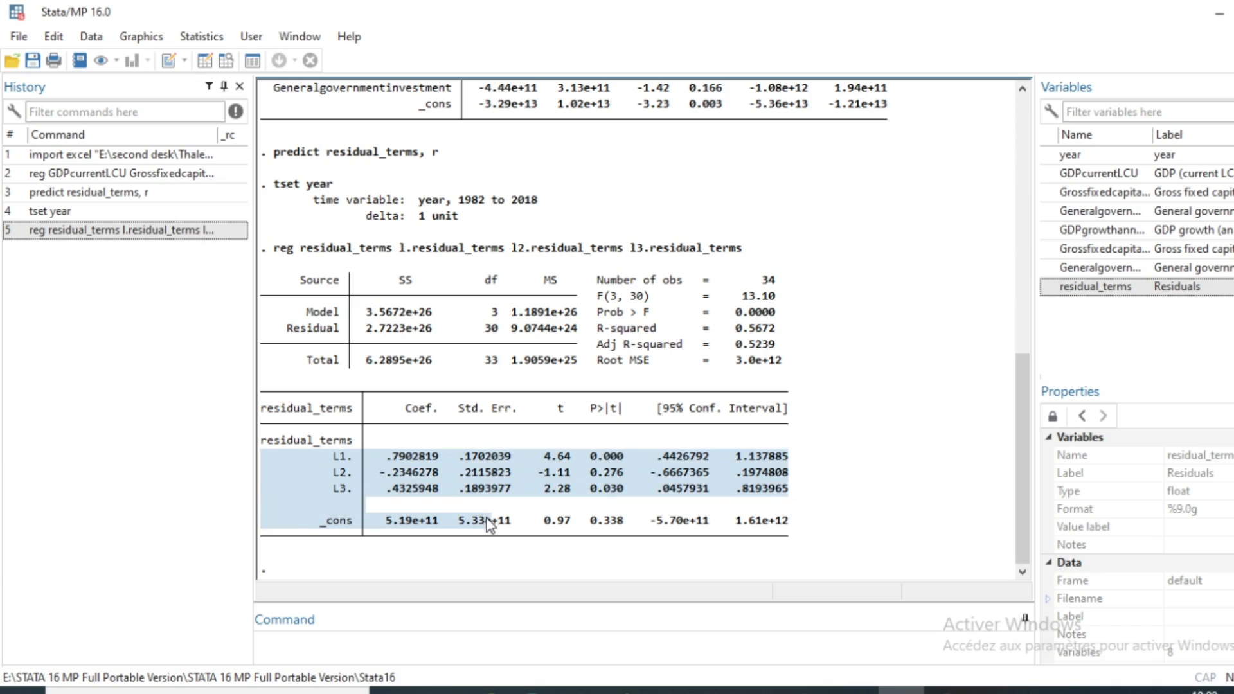
pyautogui.moveTo(495, 482)
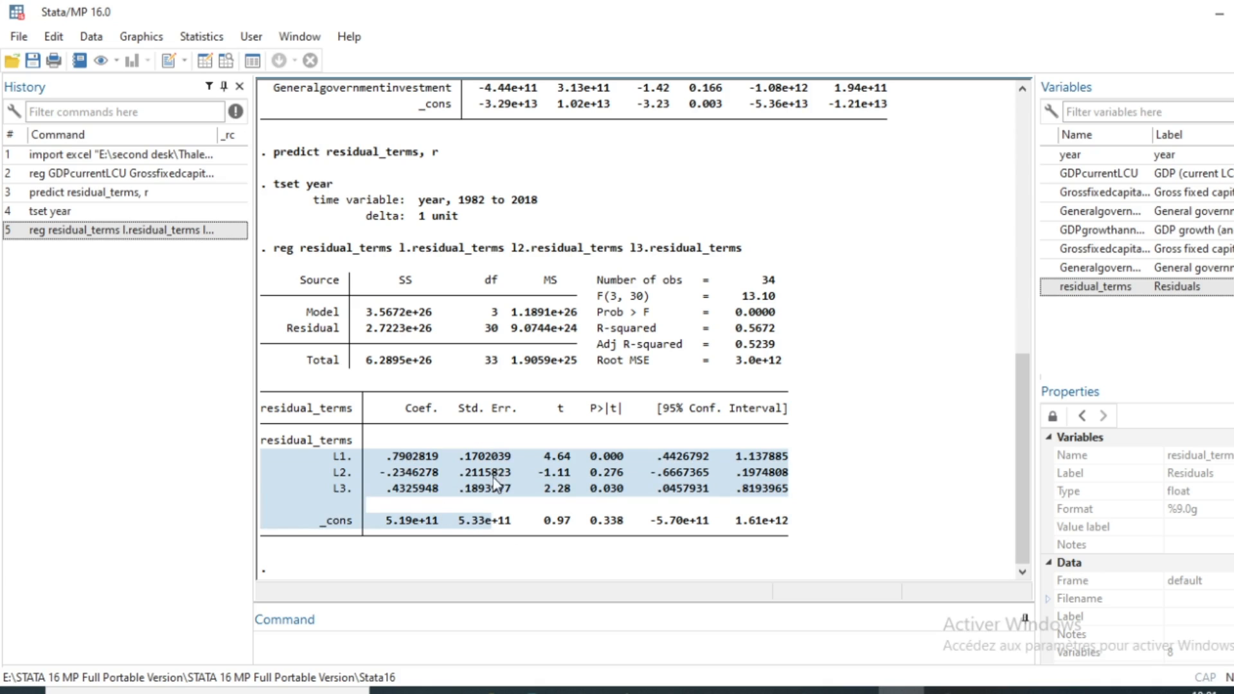
pyautogui.moveTo(431, 451)
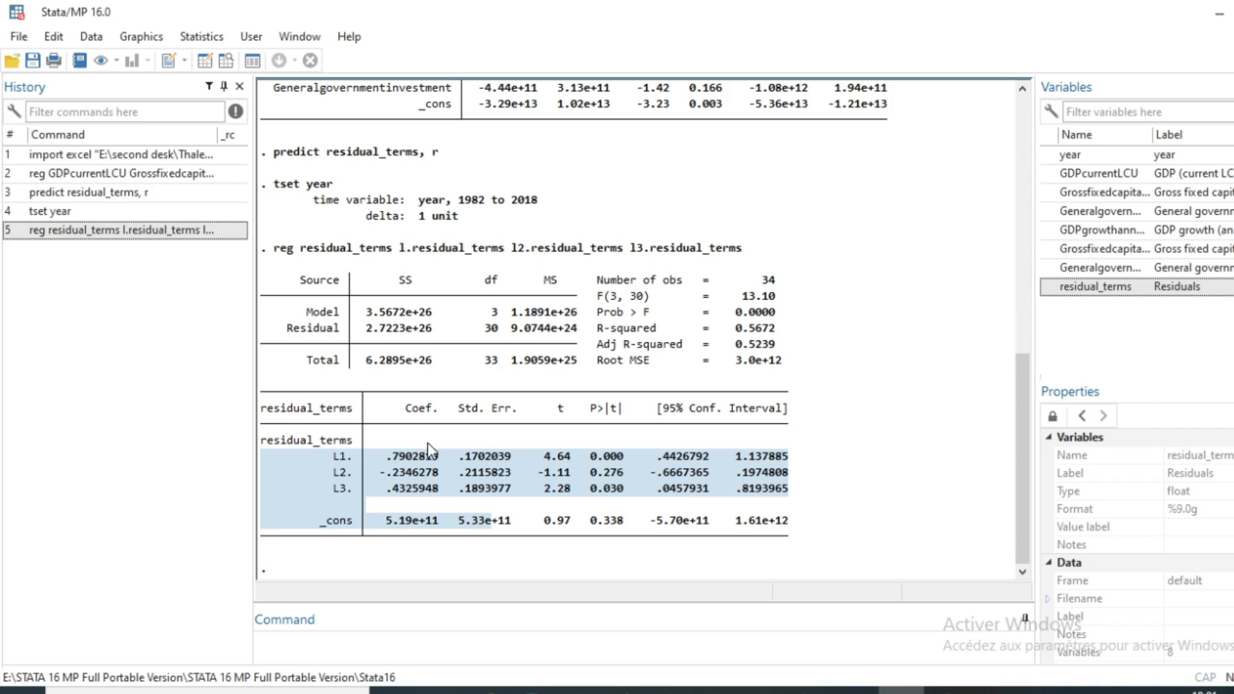
pyautogui.moveTo(577, 454)
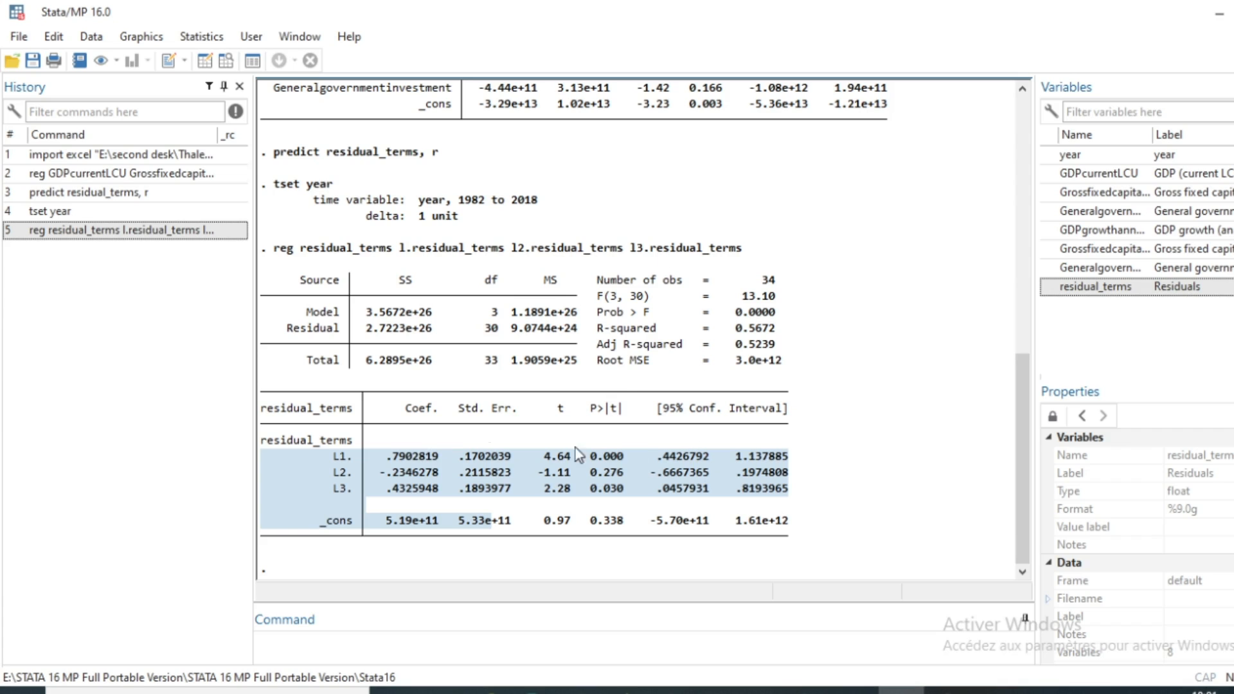
pyautogui.moveTo(660, 315)
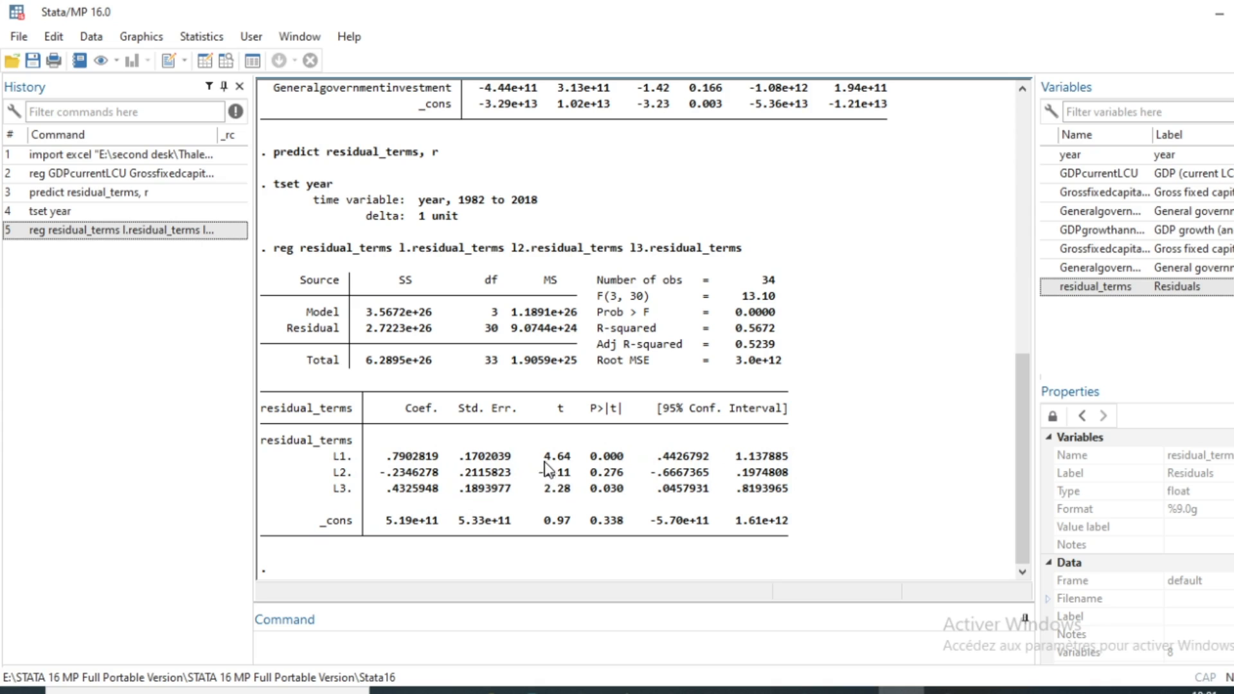
pyautogui.moveTo(598, 464)
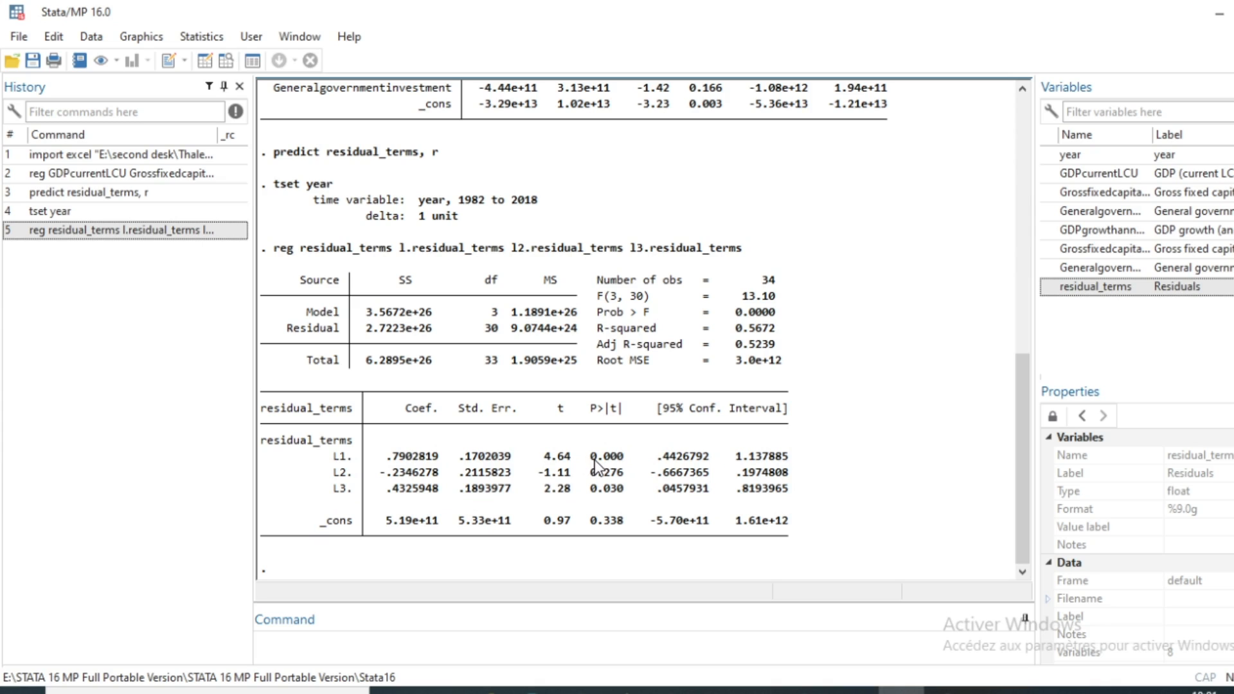
pyautogui.moveTo(595, 462)
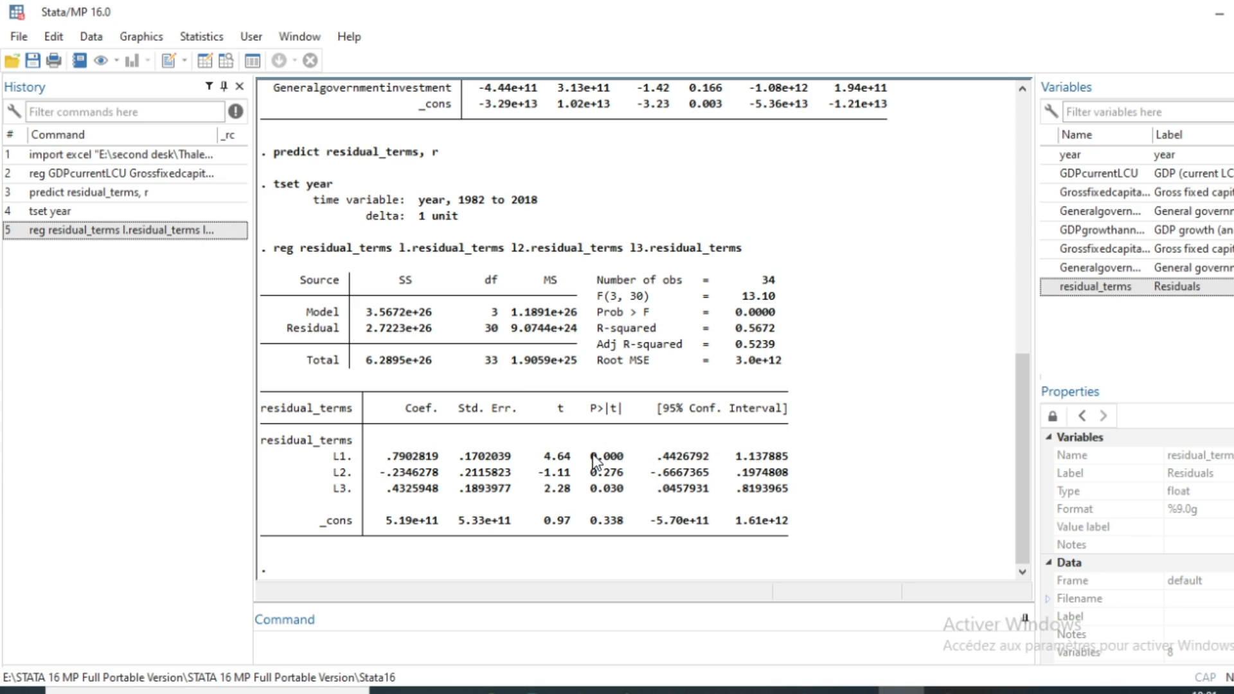
# Select the lag rows from the L1 p-value 0.000 through L2 (0.276) and L3 (0.030)
pyautogui.moveTo(598, 455); pyautogui.dragTo(689, 511)
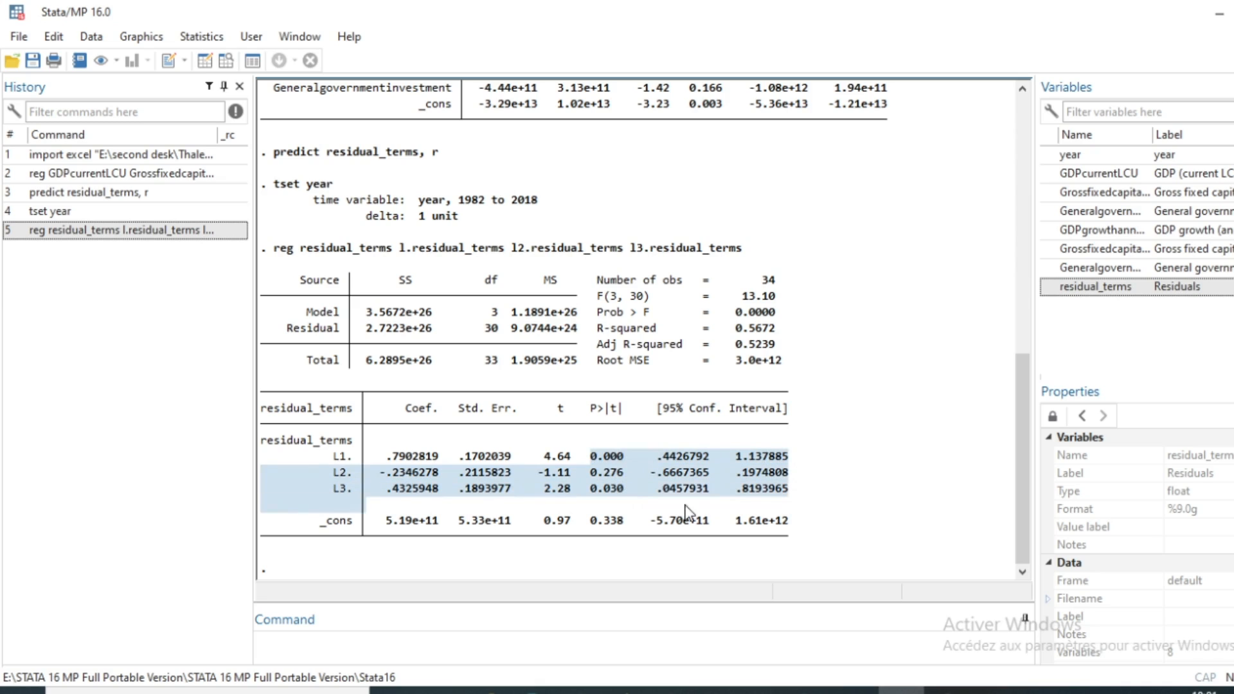
pyautogui.moveTo(913, 513)
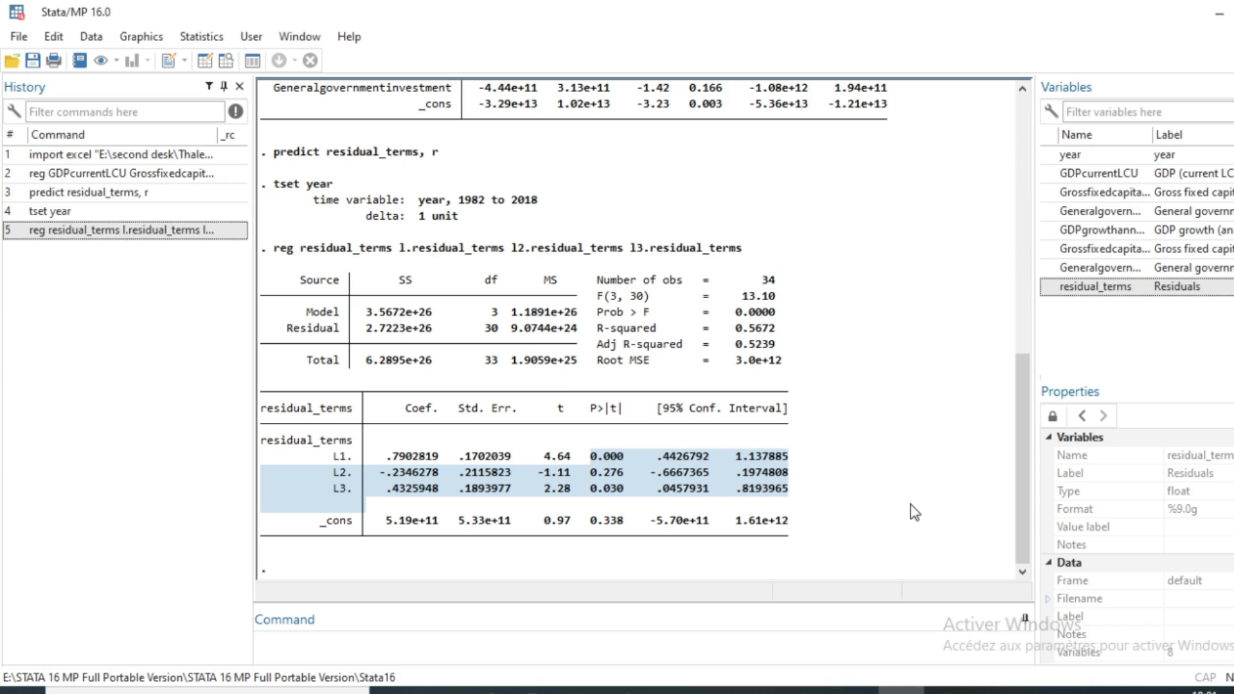
pyautogui.moveTo(320, 455)
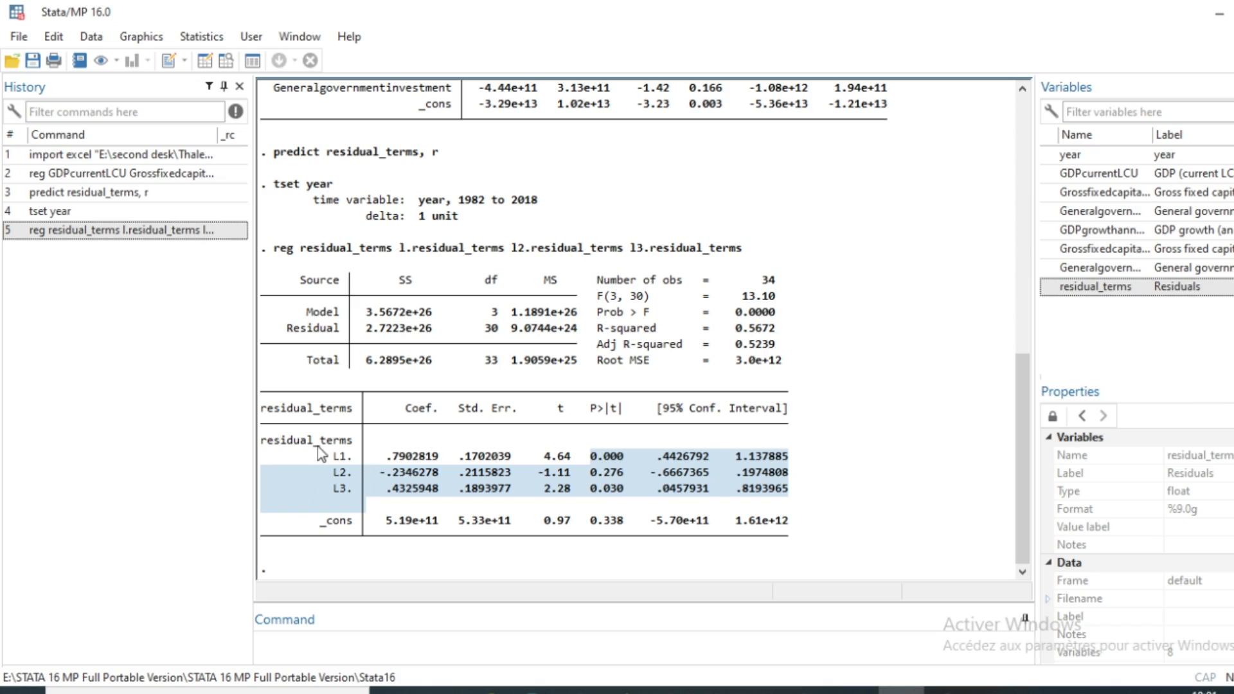
pyautogui.moveTo(376, 523)
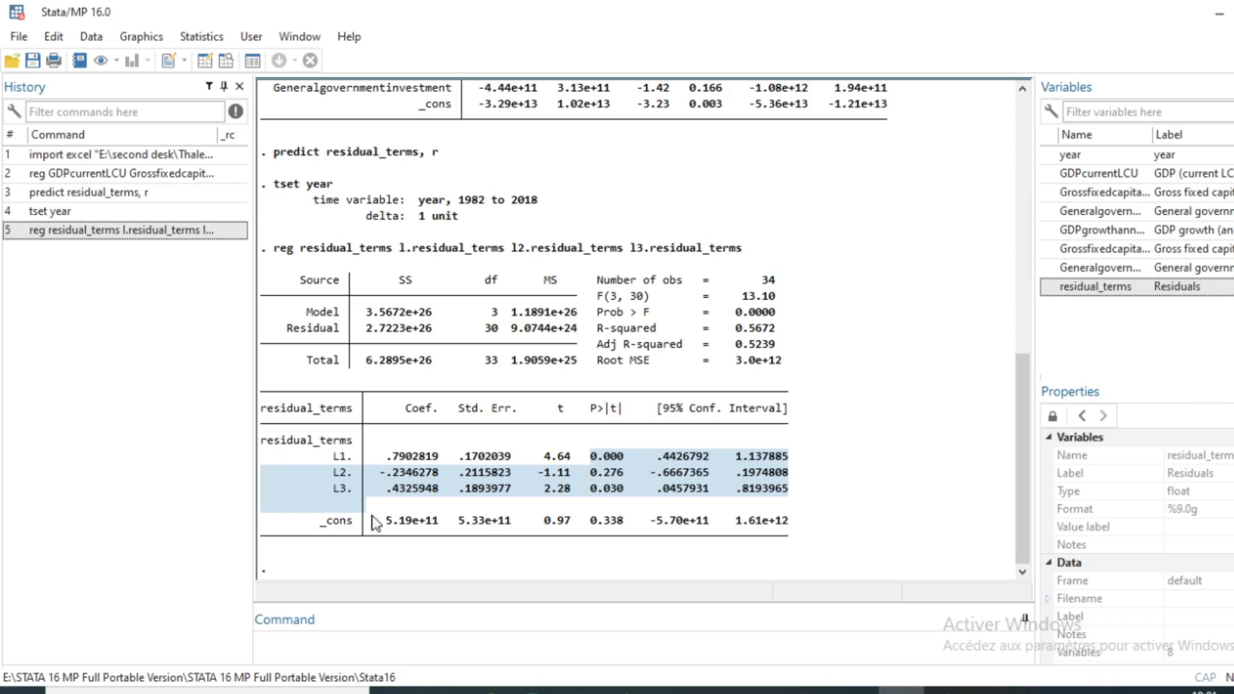
pyautogui.moveTo(306, 457)
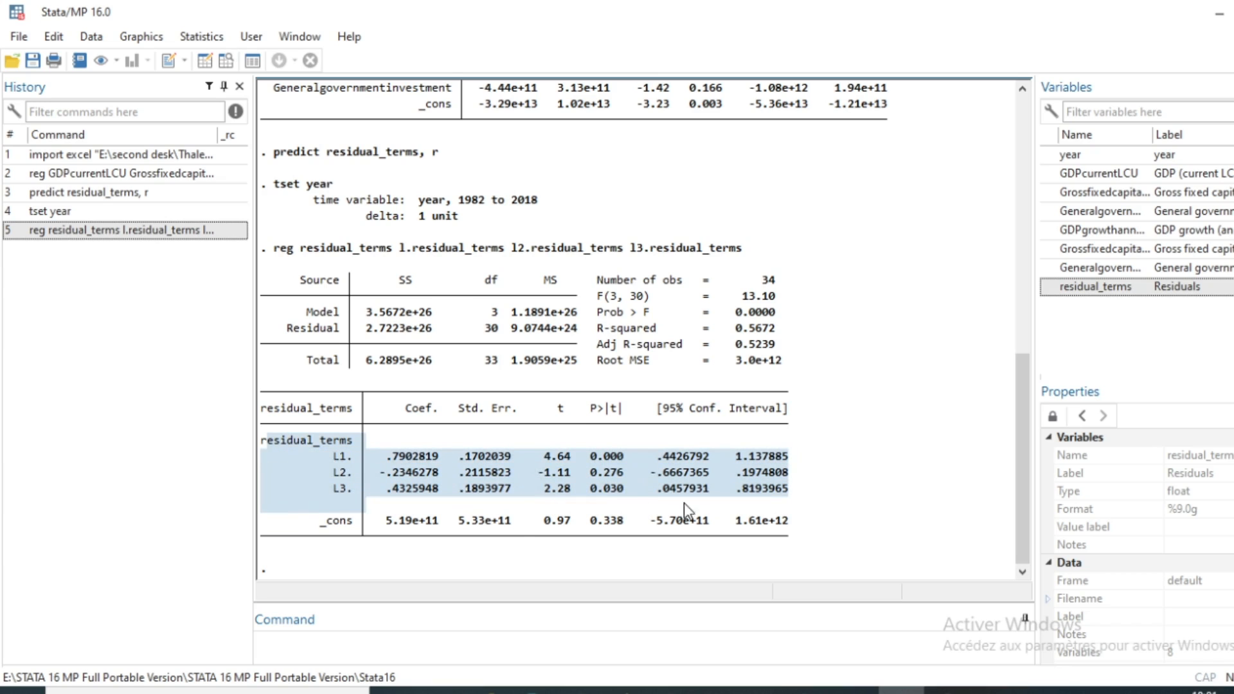
pyautogui.moveTo(538, 561)
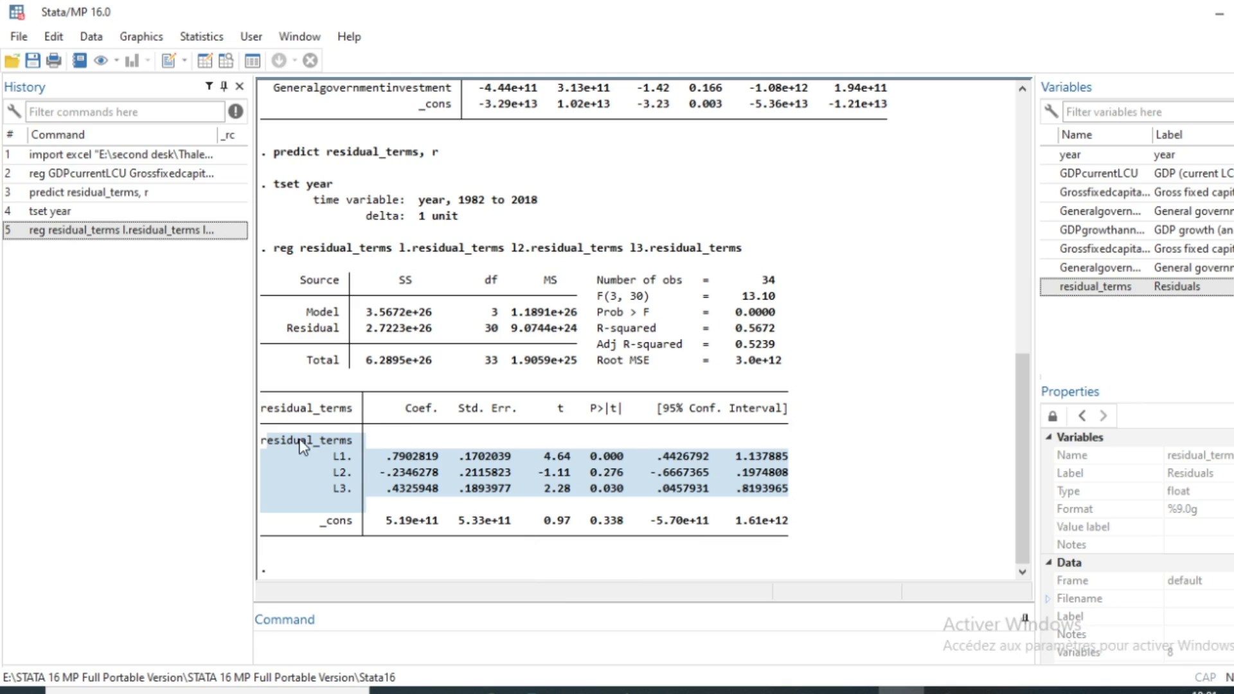
pyautogui.moveTo(511, 465)
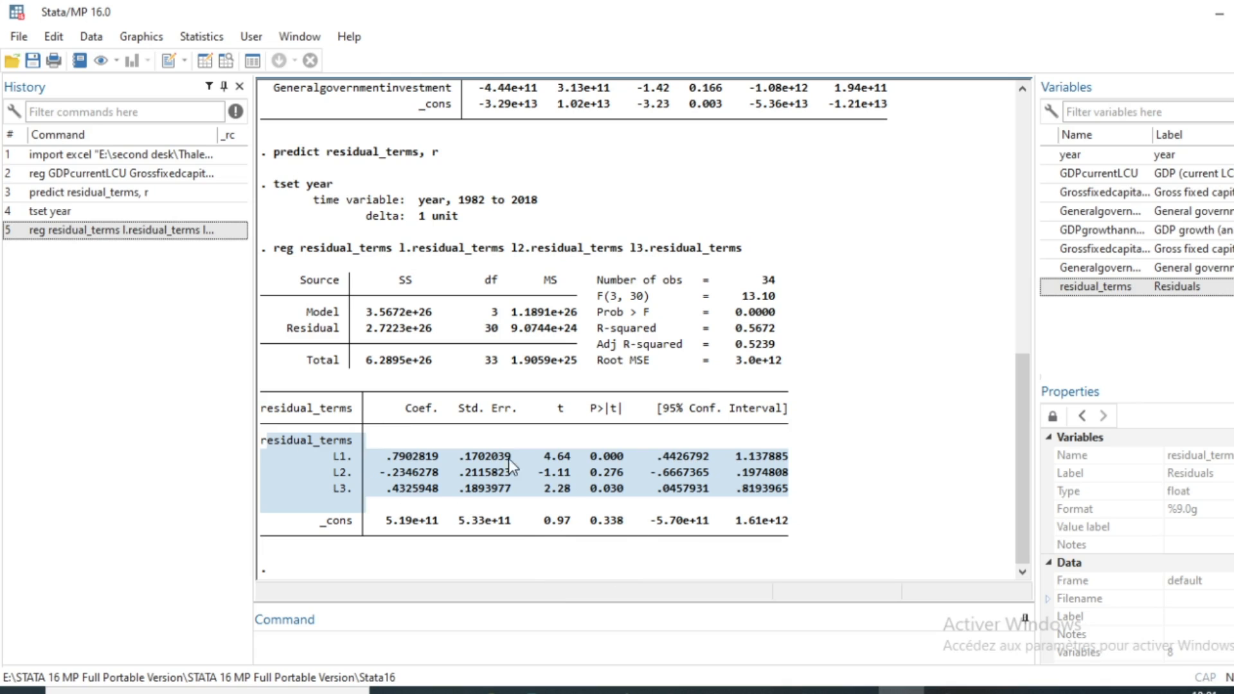
pyautogui.moveTo(464, 394)
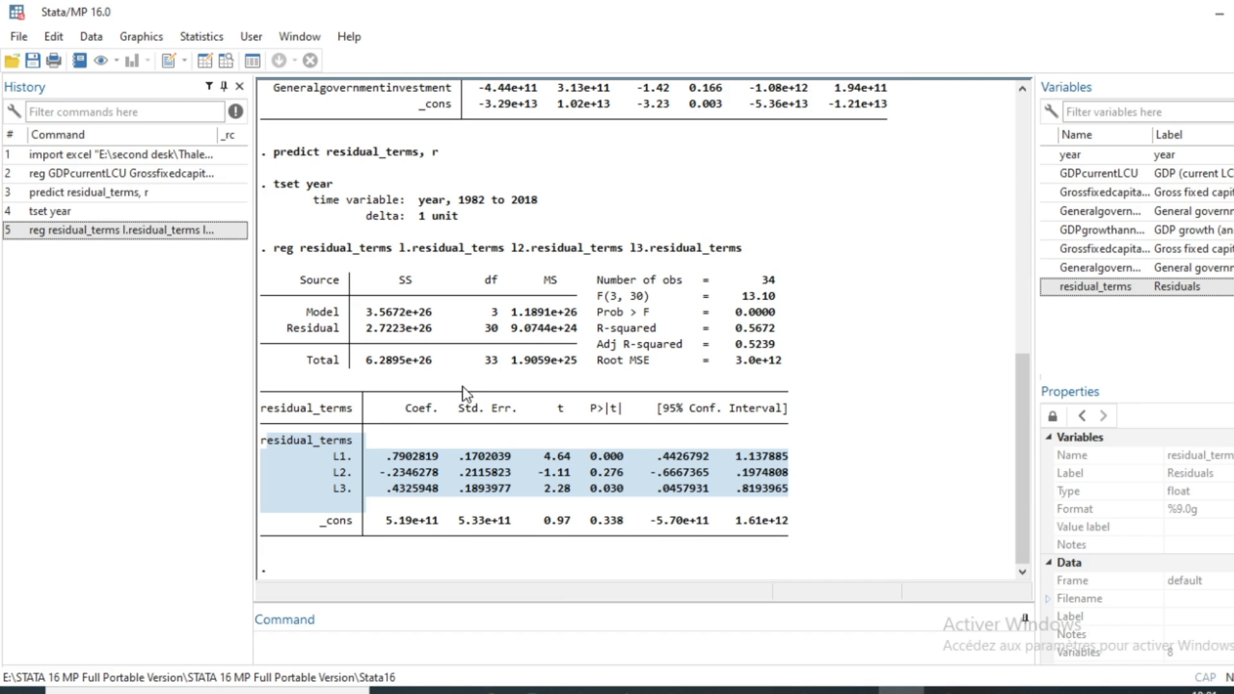
pyautogui.moveTo(249, 436)
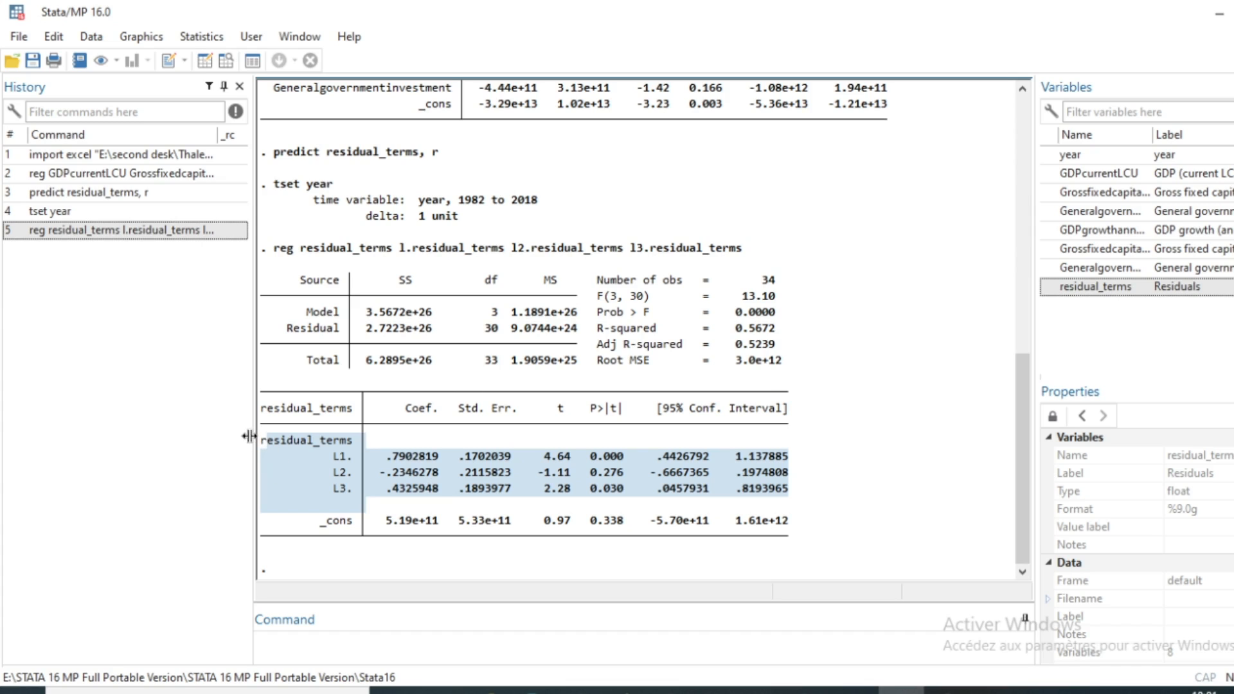
pyautogui.moveTo(304, 472)
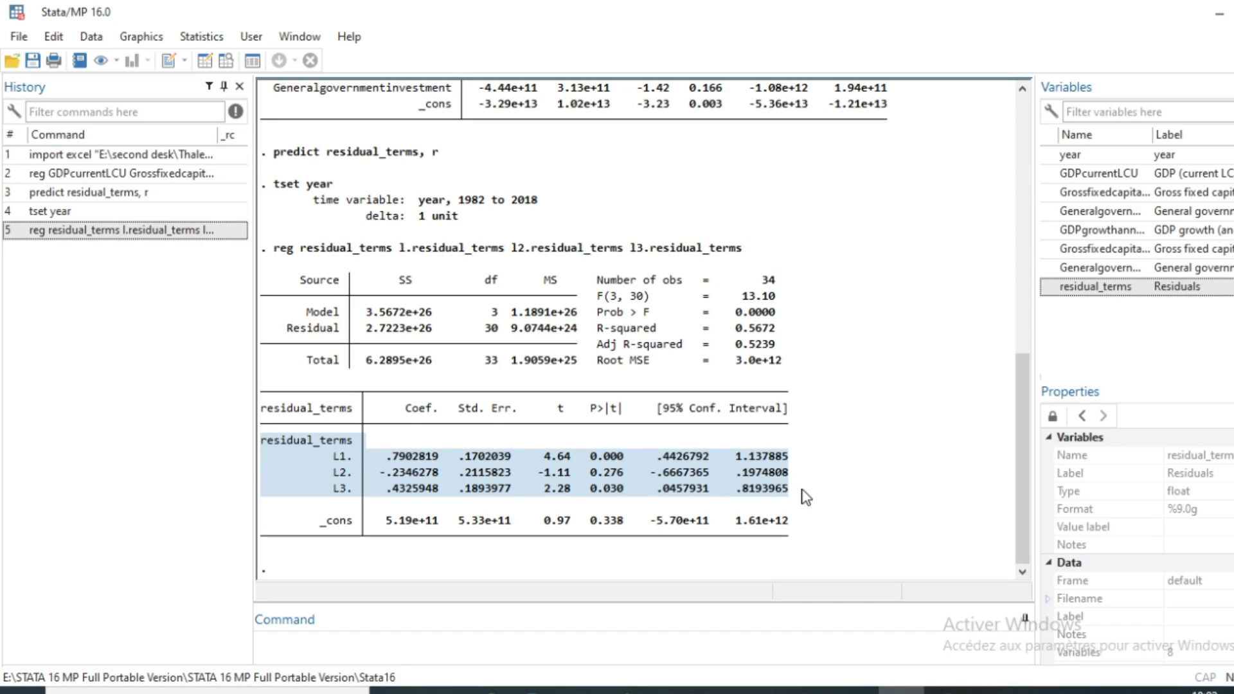
pyautogui.moveTo(494, 488)
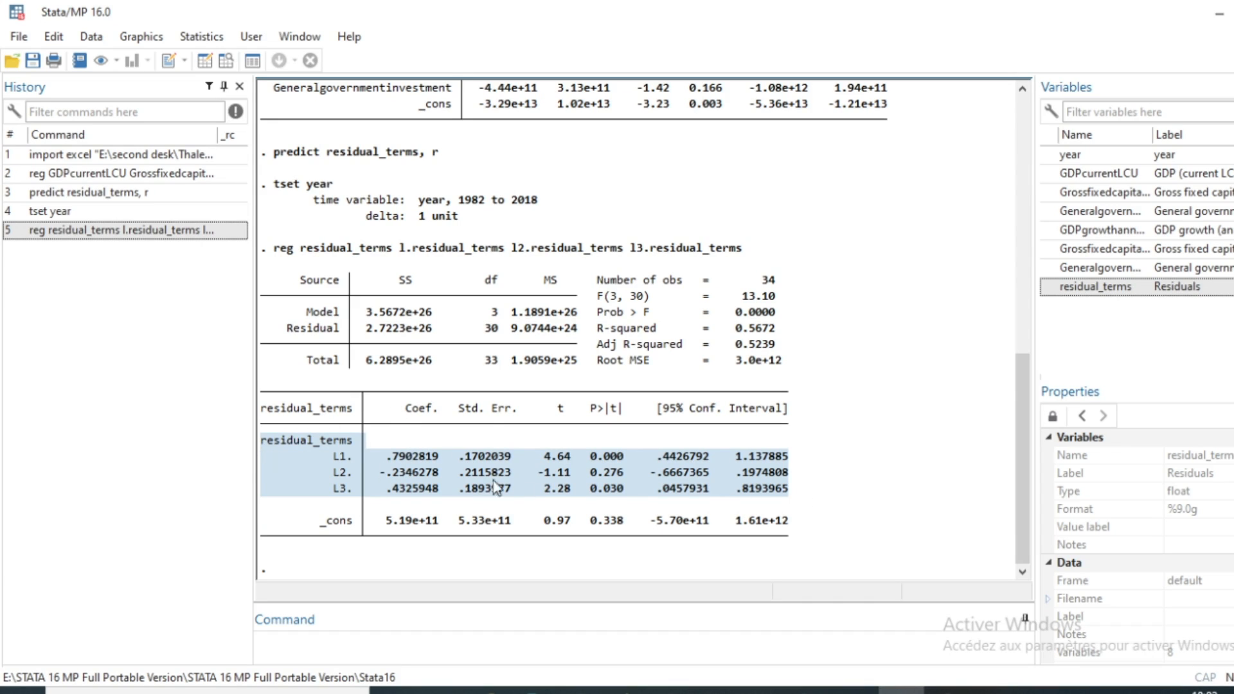
pyautogui.moveTo(723, 503)
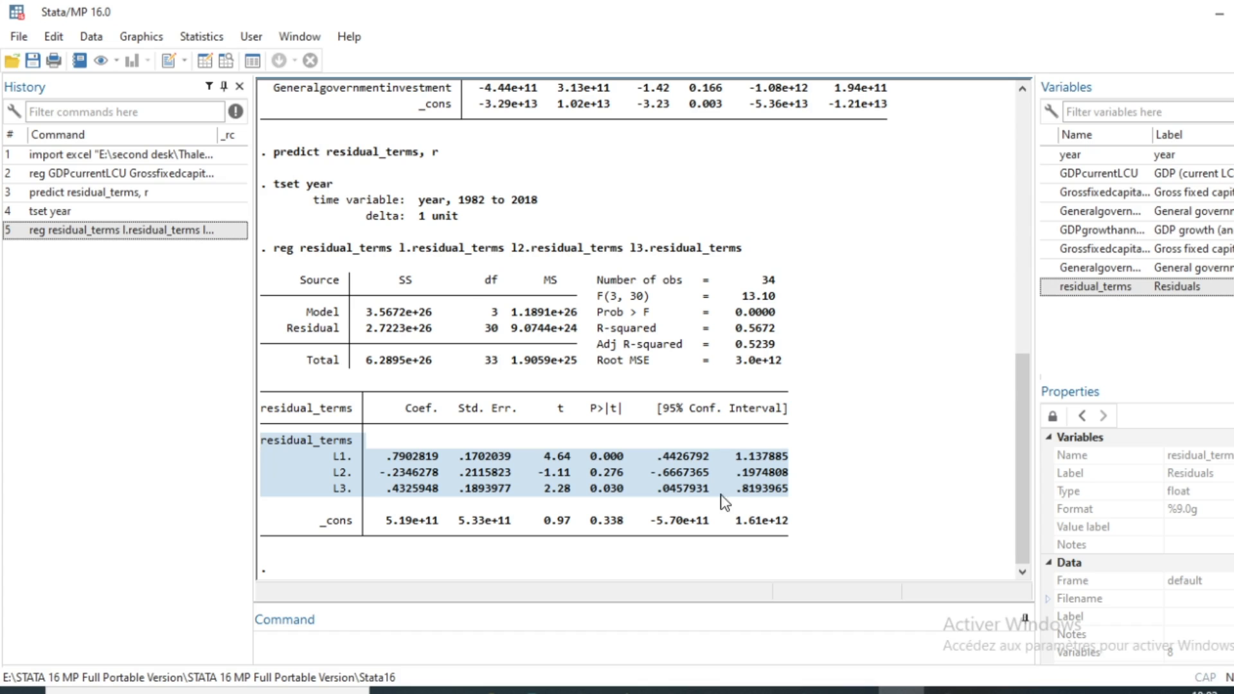
pyautogui.moveTo(277, 446)
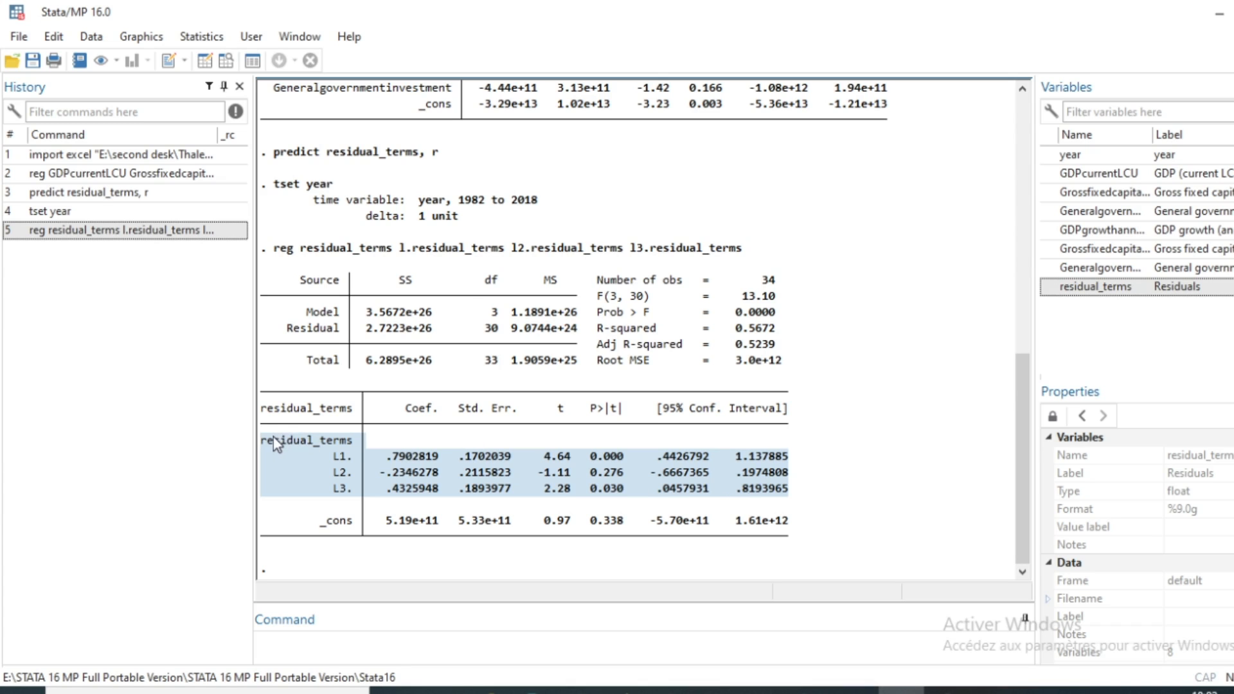